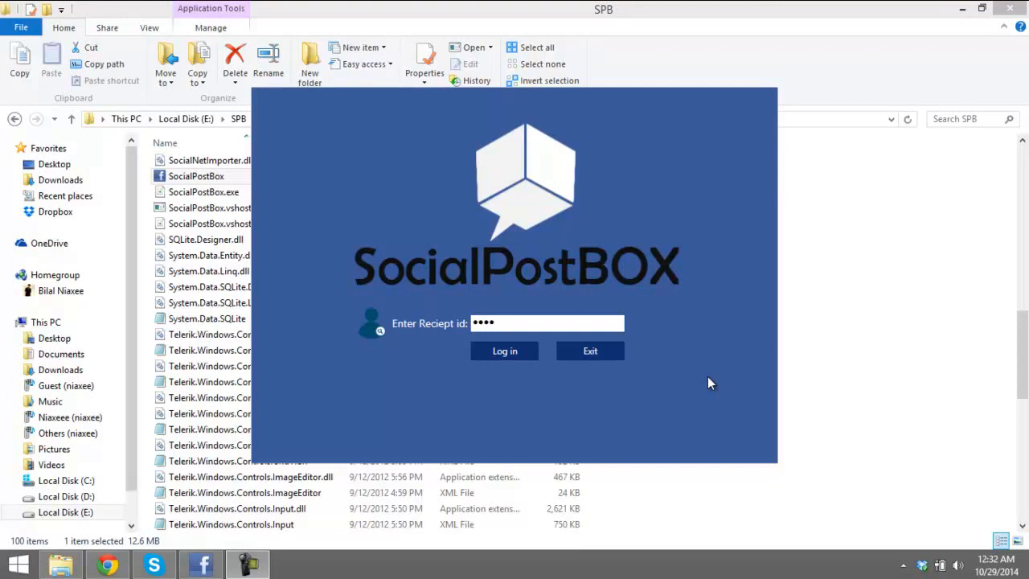
# - Log in to SocialPostBOX with the receipt id and reach the main post editor
pyautogui.click(547, 321)
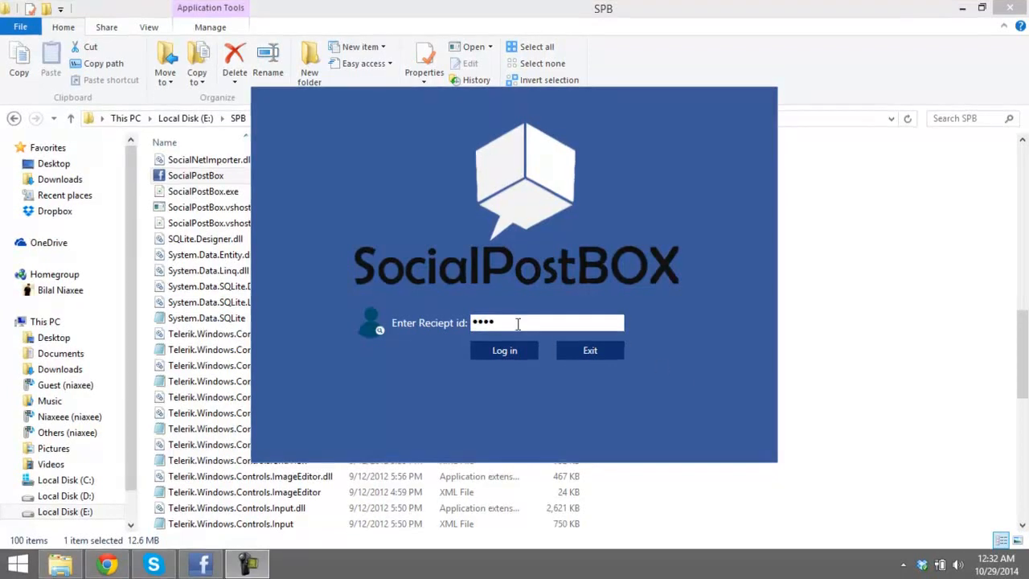
pyautogui.click(504, 350)
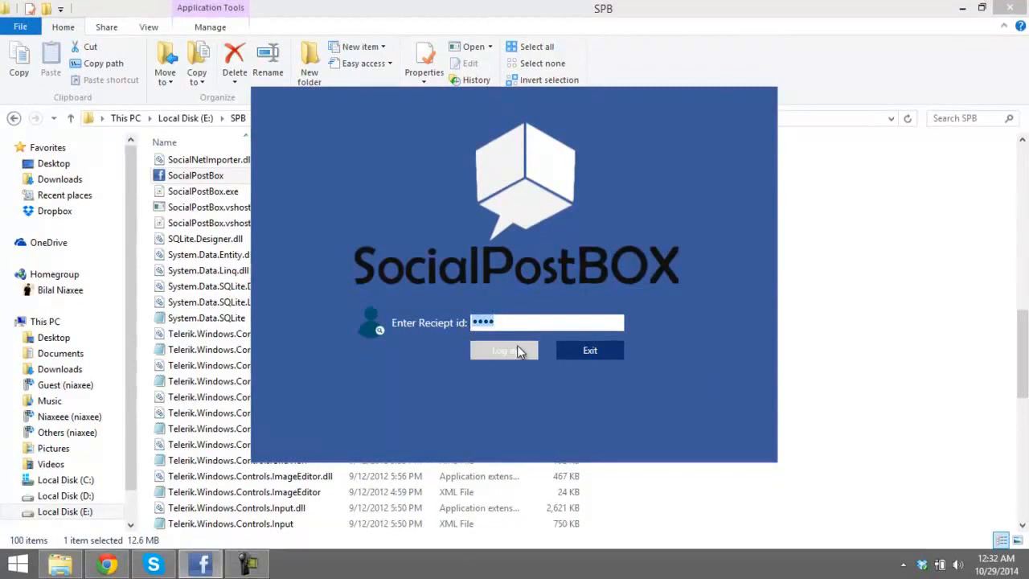
pyautogui.click(505, 351)
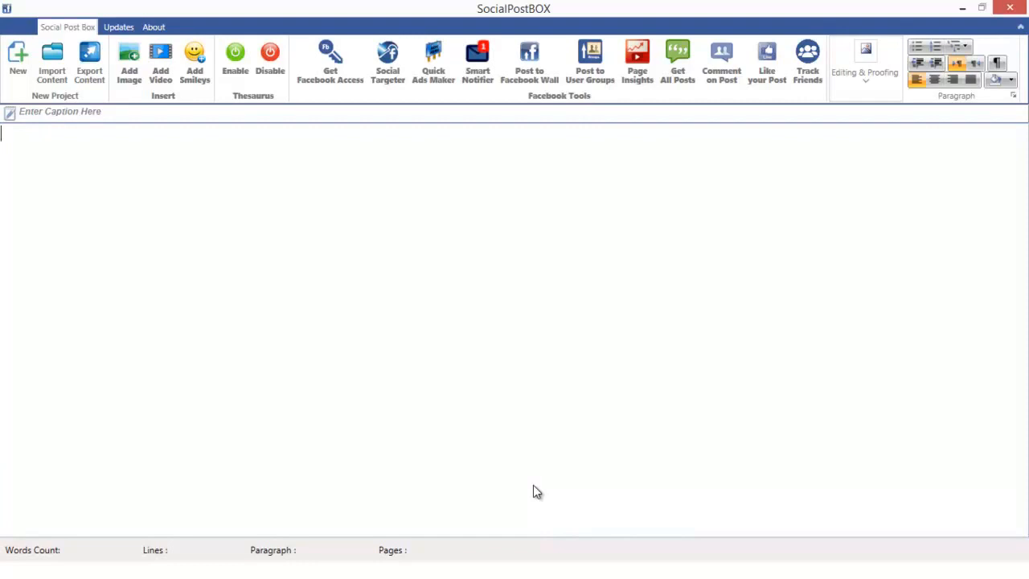
pyautogui.moveTo(384, 158)
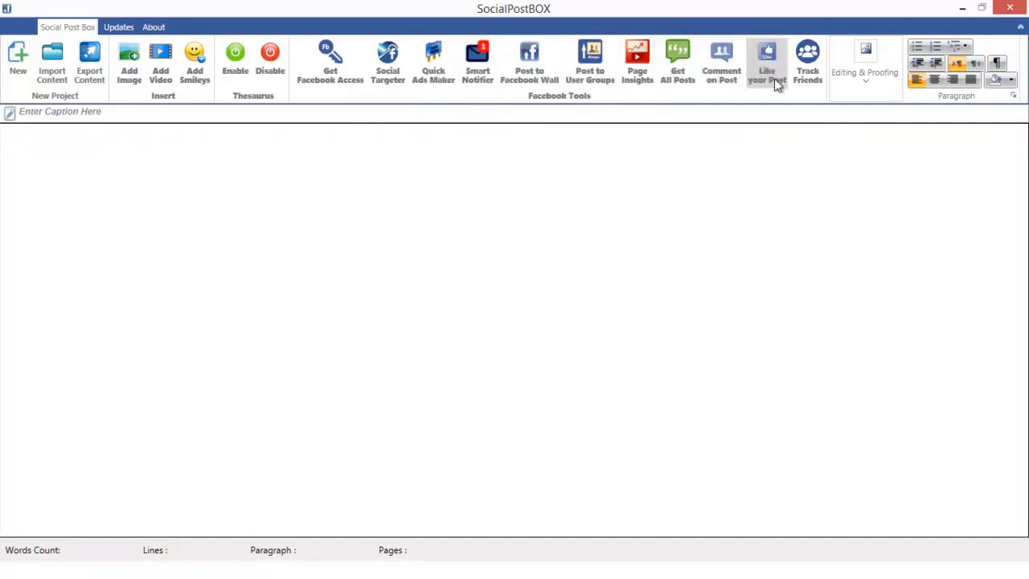
pyautogui.moveTo(587, 116)
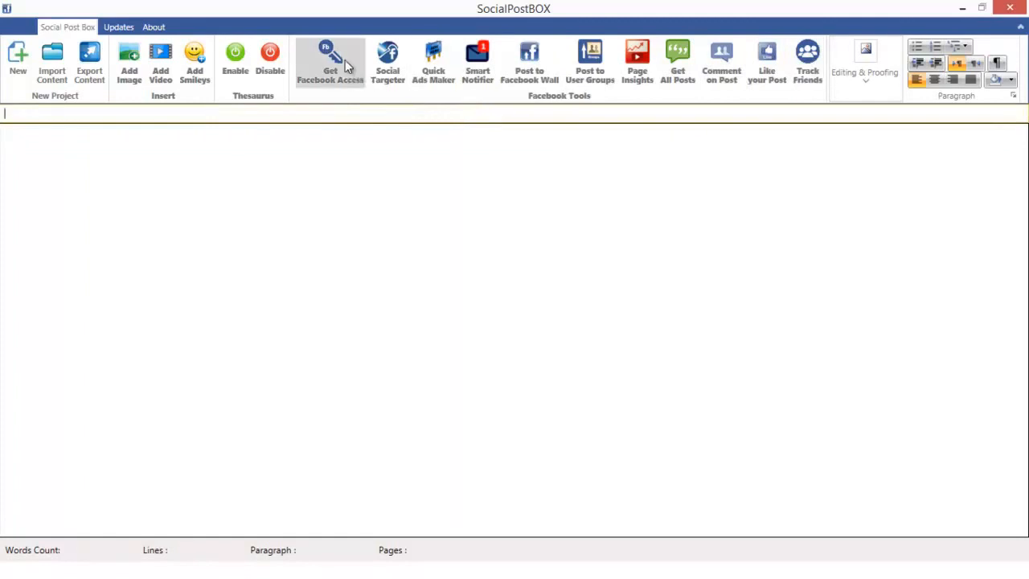
pyautogui.click(330, 64)
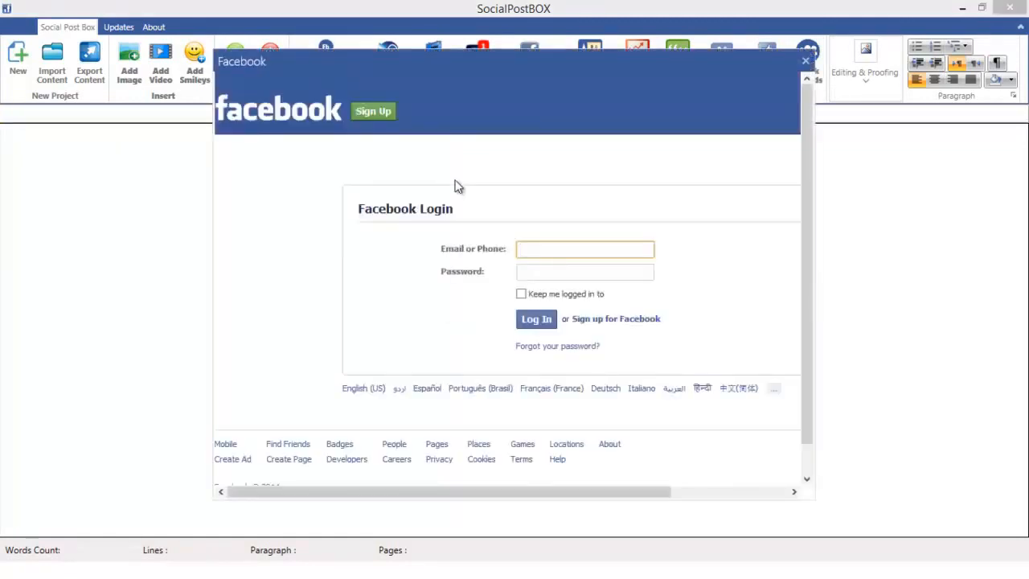
pyautogui.click(586, 248)
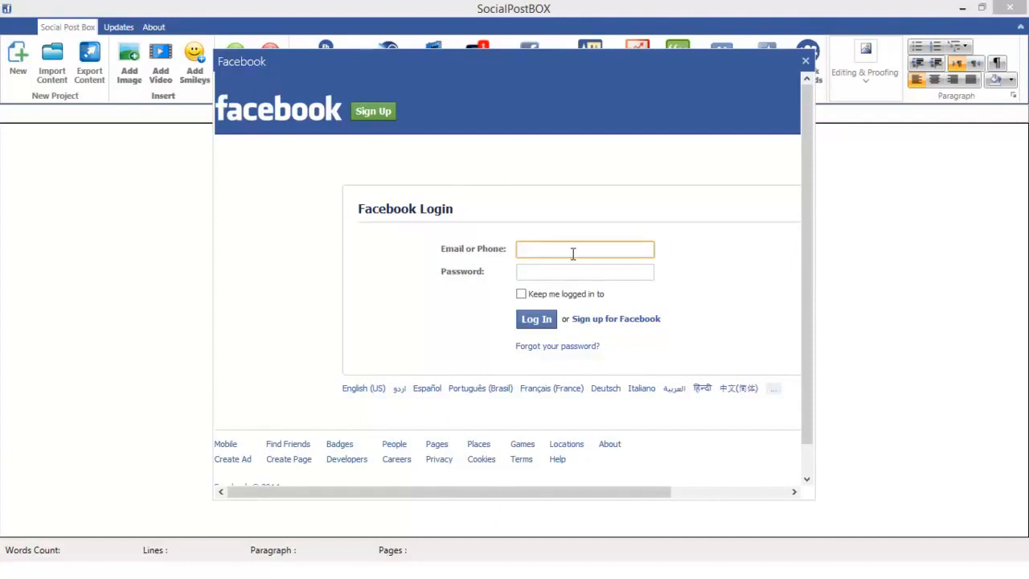
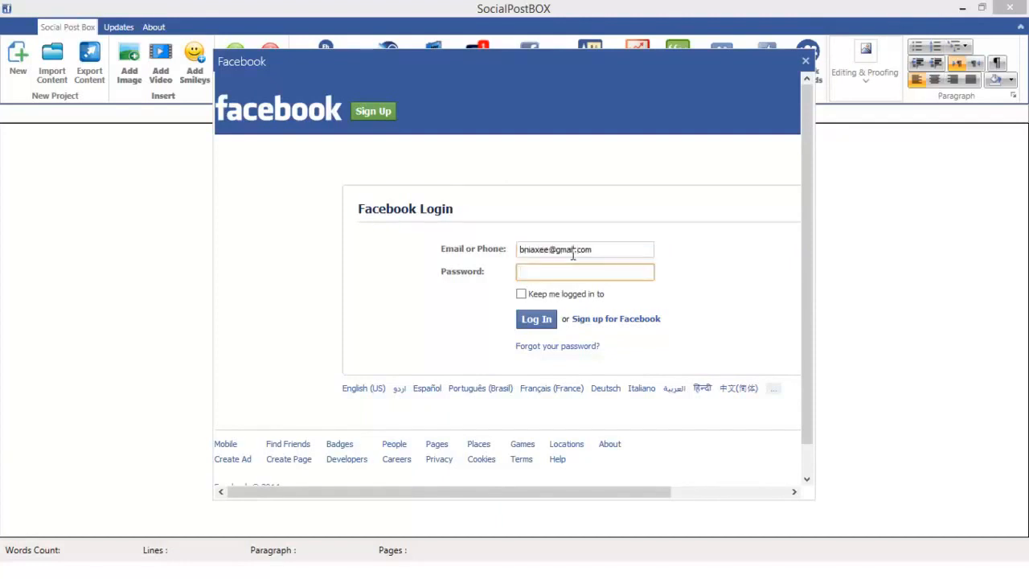
pyautogui.write('password')
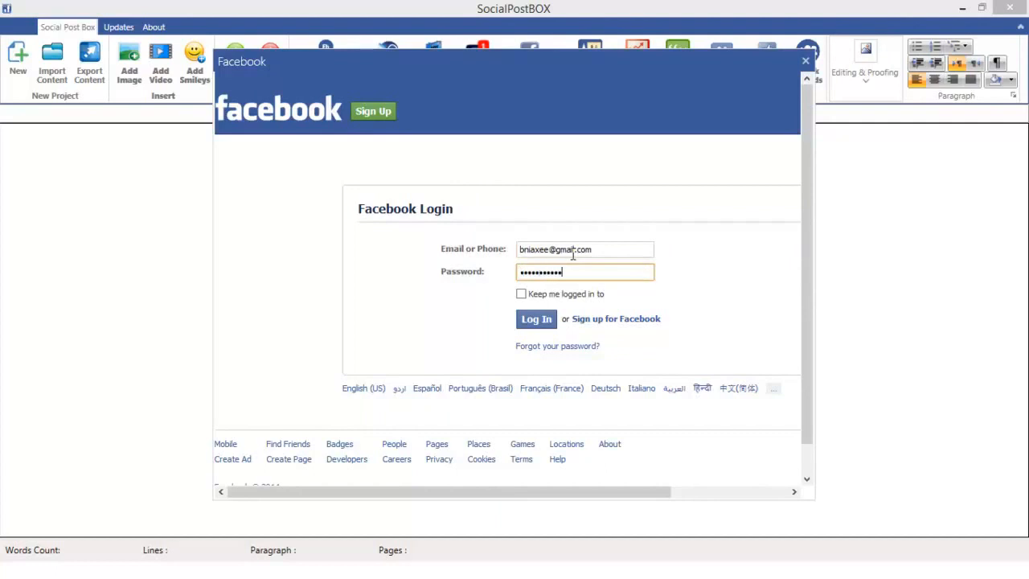
pyautogui.click(537, 319)
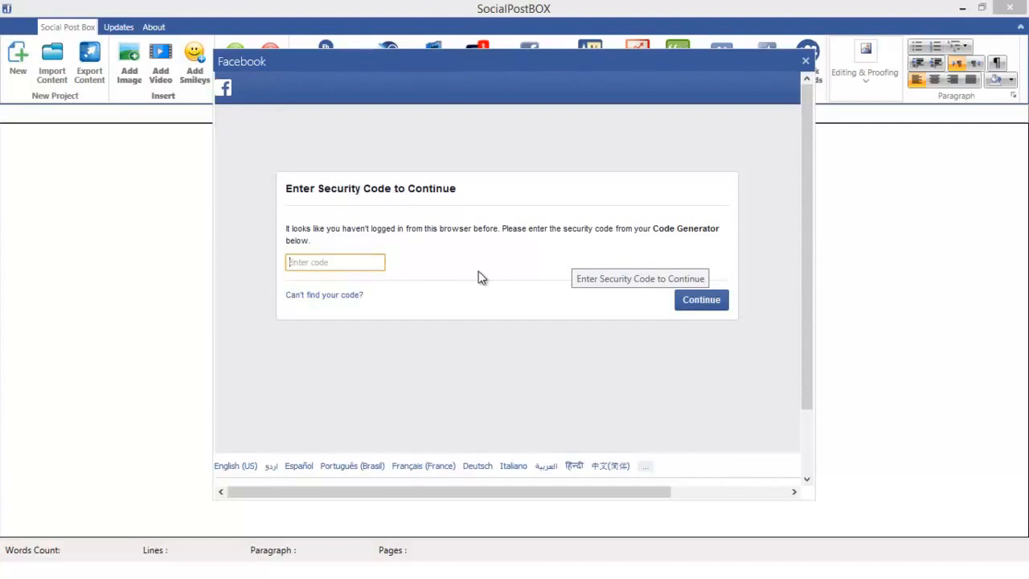
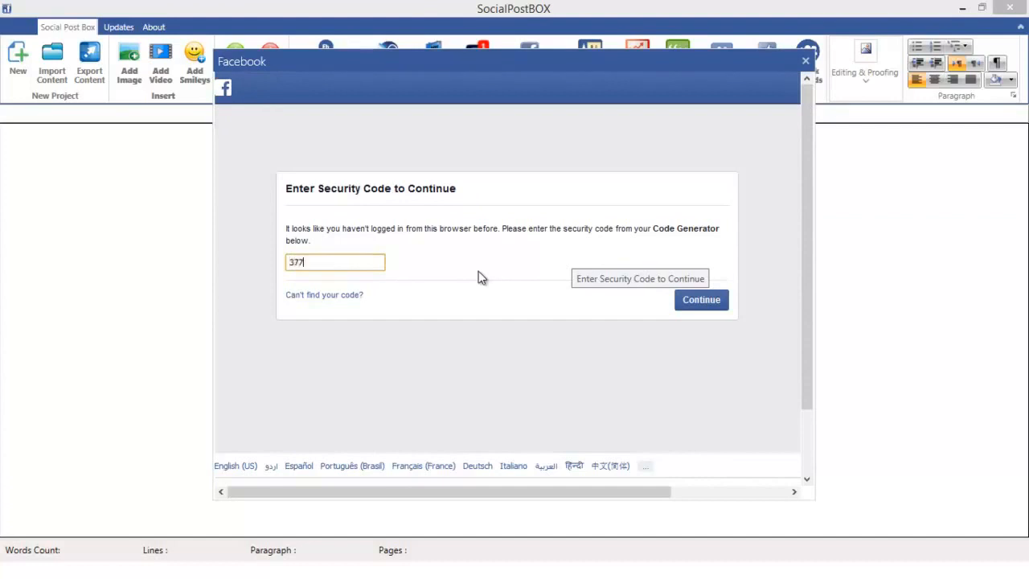
pyautogui.click(701, 299)
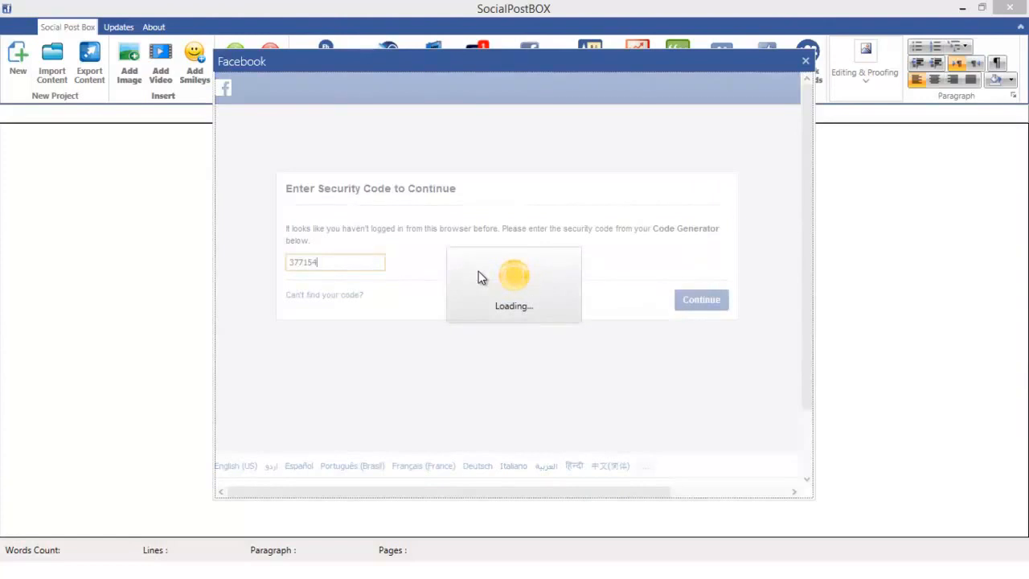
pyautogui.click(701, 299)
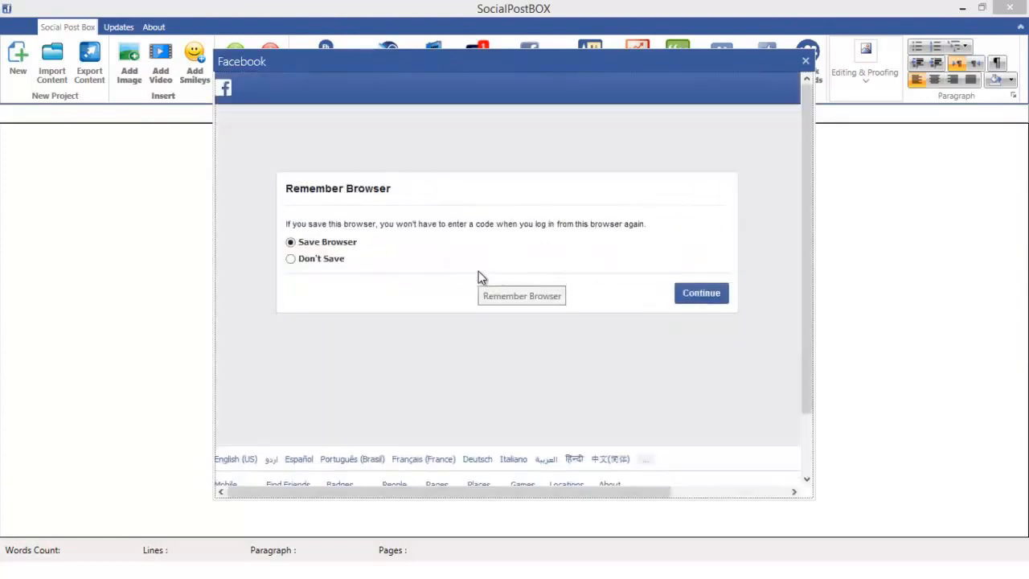
pyautogui.click(701, 293)
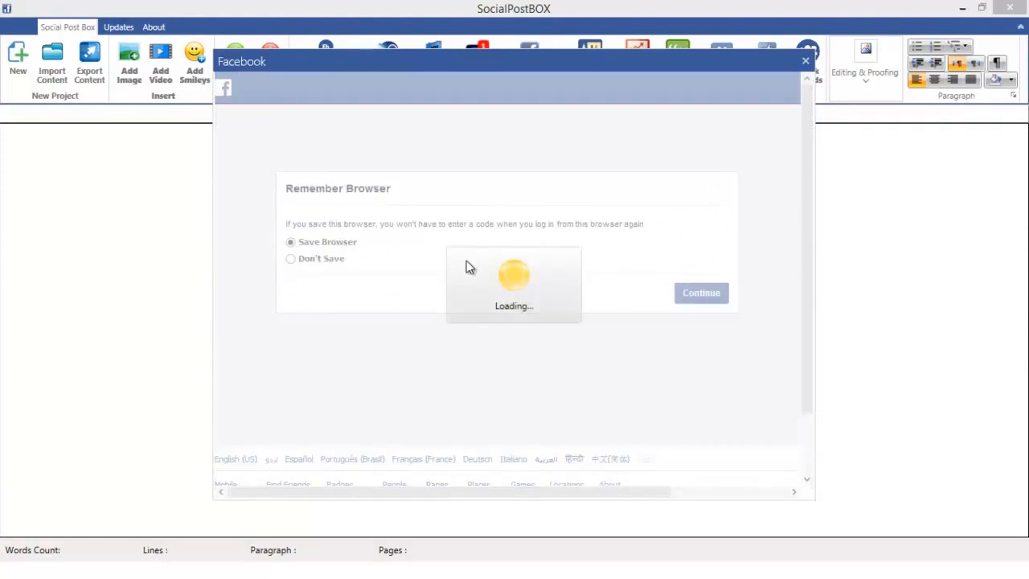
pyautogui.click(701, 292)
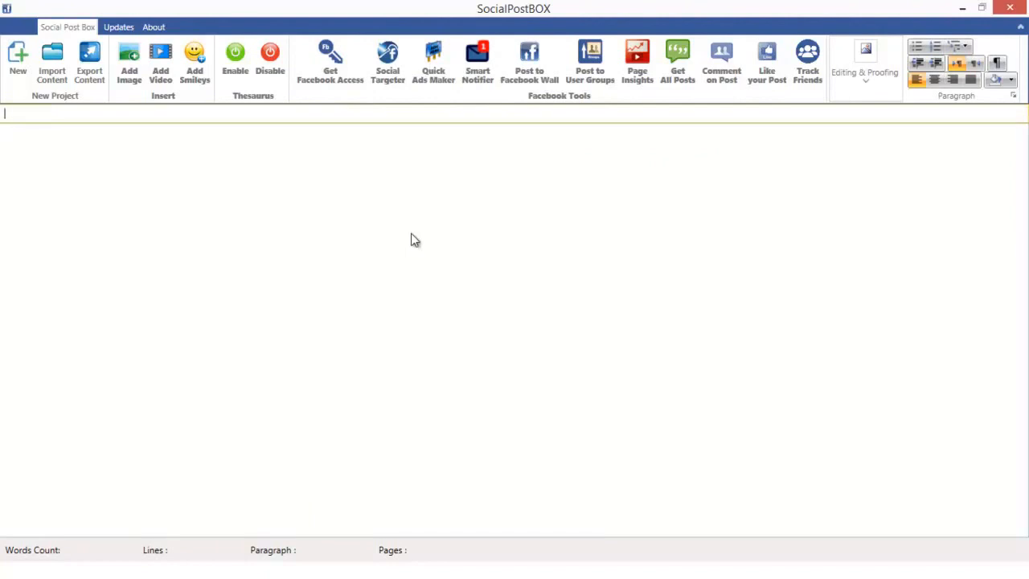
# - Enter caption Test and body "Hello, This is a test article for SocialPostBox"
pyautogui.write('T')
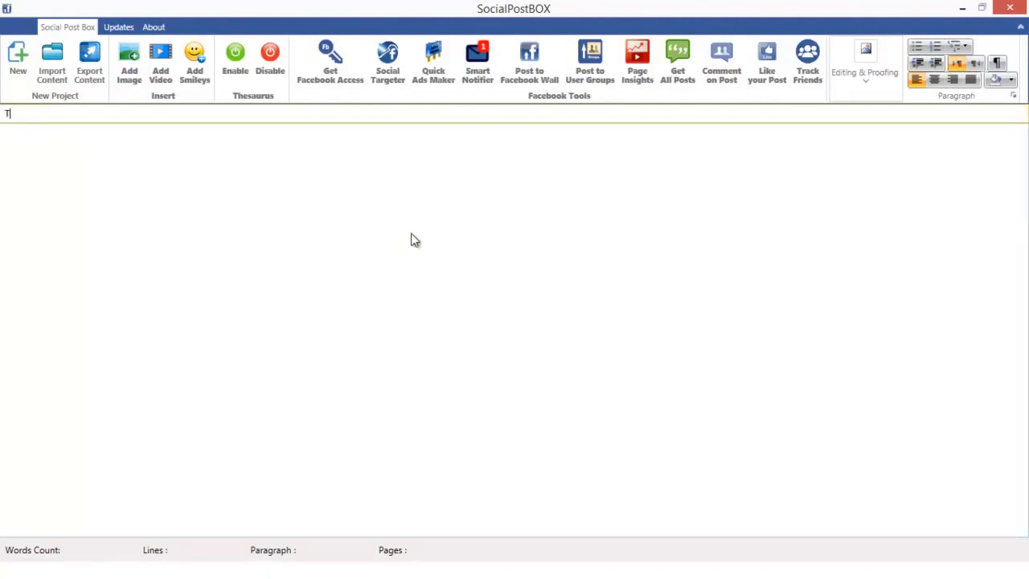
pyautogui.write('est')
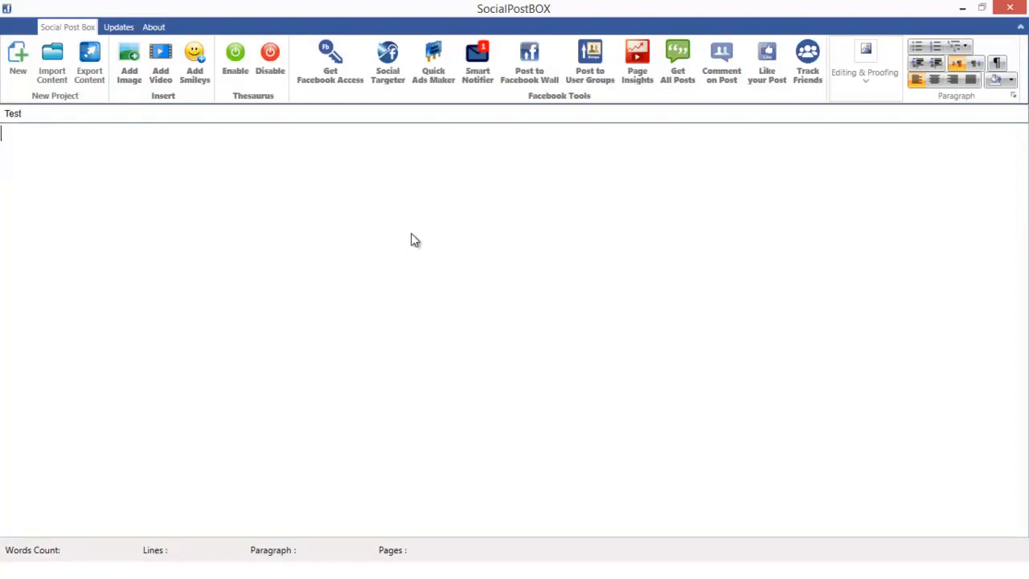
pyautogui.write('Hello, This')
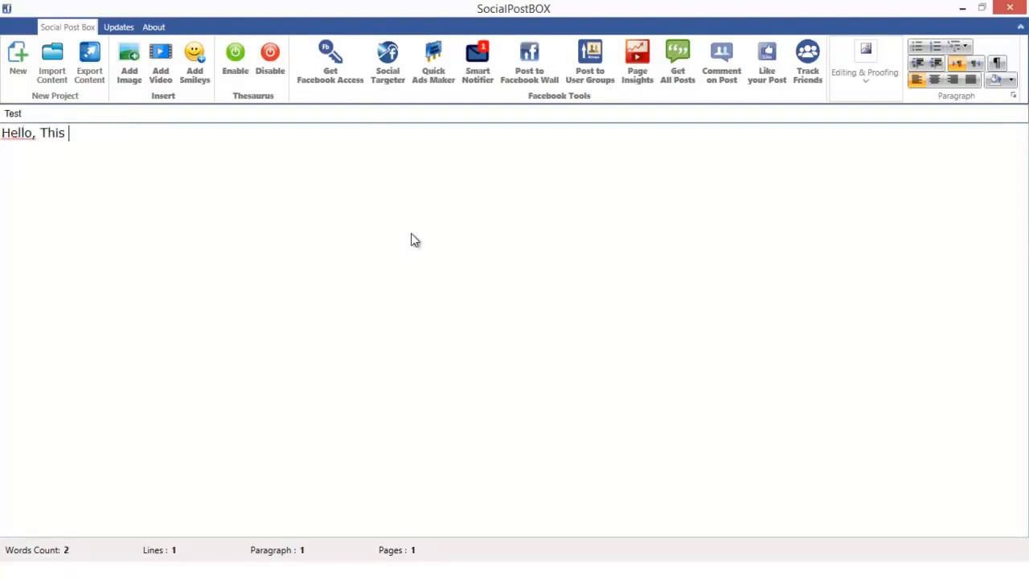
pyautogui.write('is a test art')
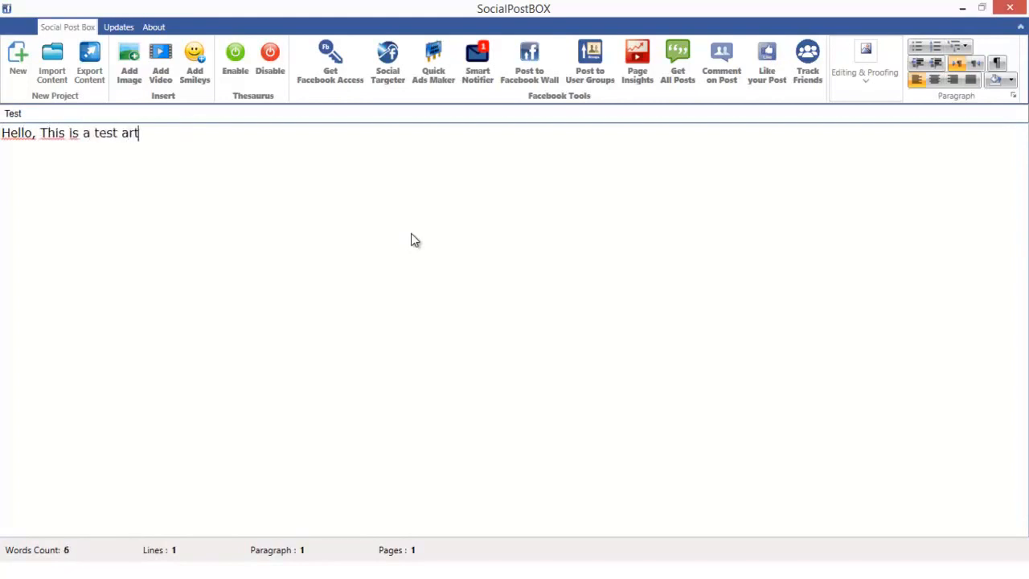
pyautogui.write('icle for Soc')
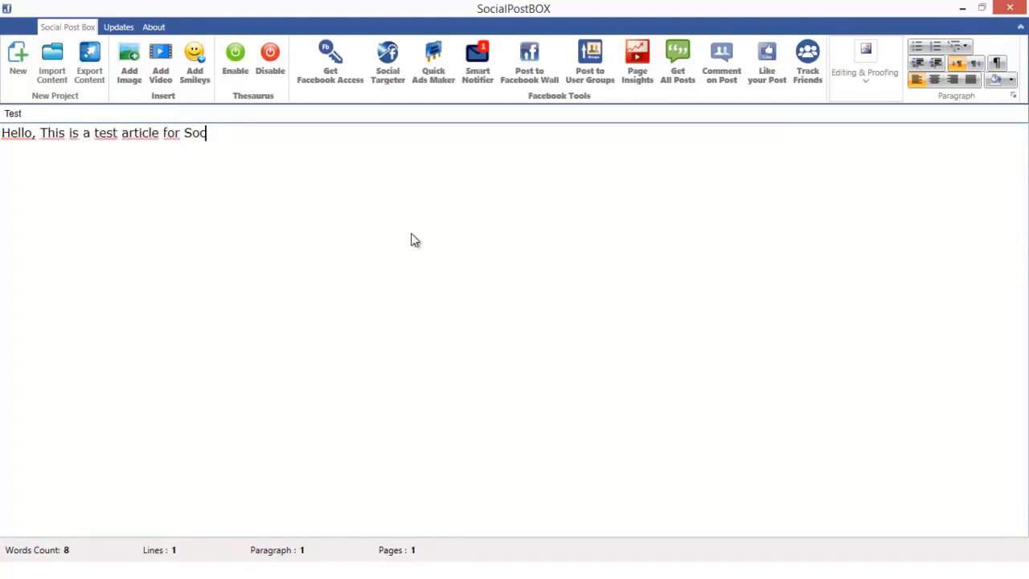
pyautogui.write('ialPostBo')
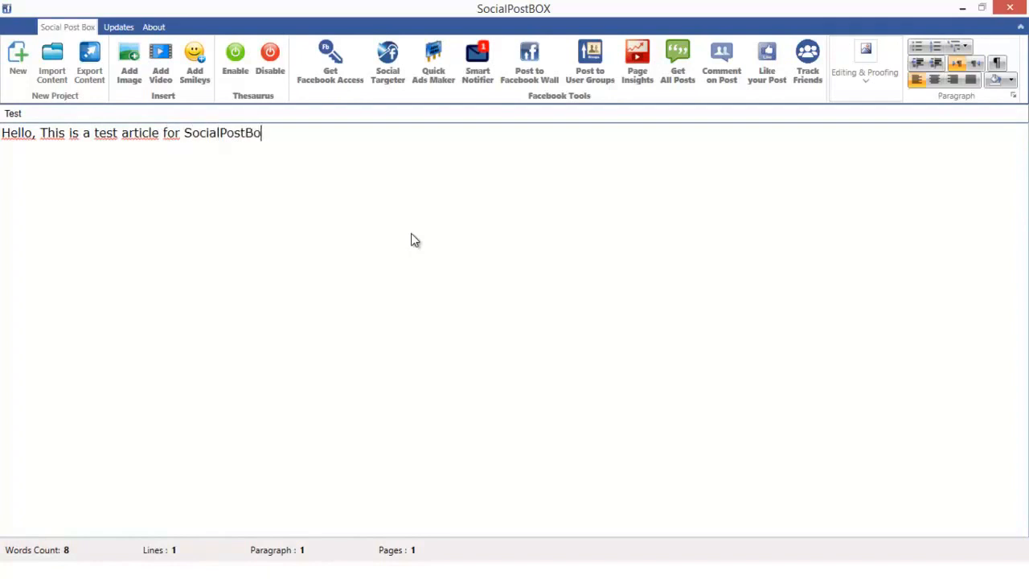
# - Add a winking smiley after the body text from the emoticon picker
pyautogui.click(195, 63)
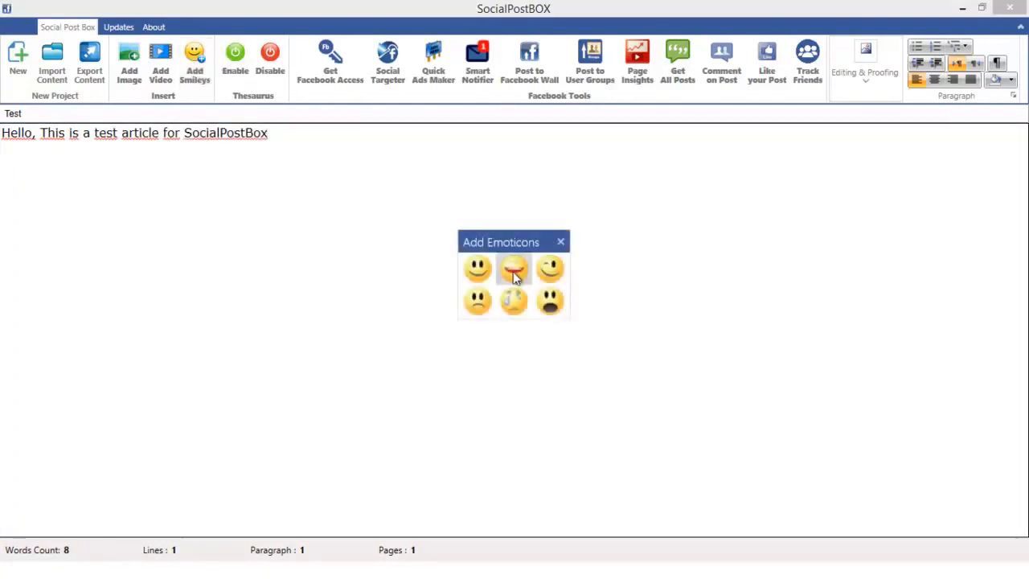
pyautogui.click(515, 267)
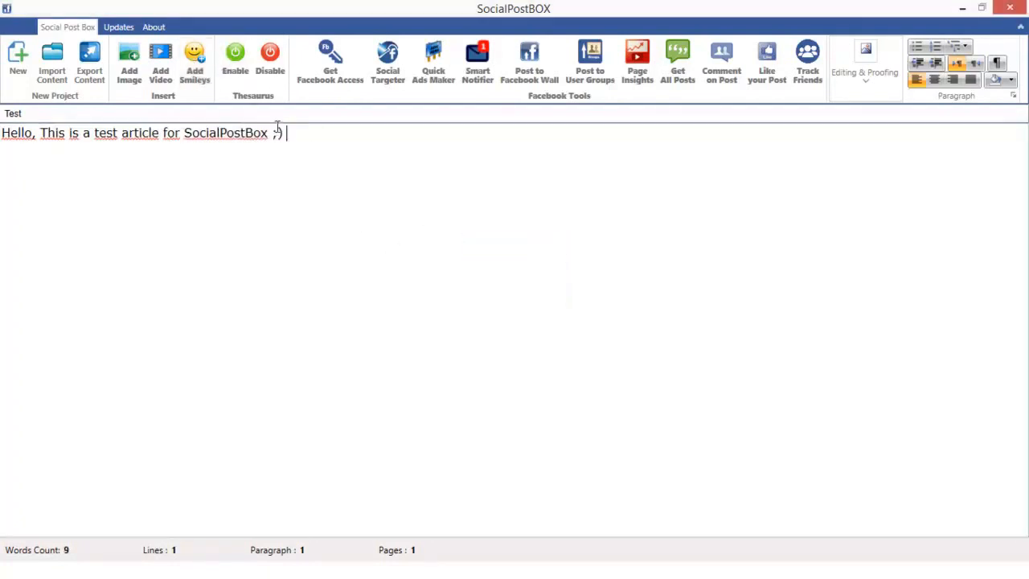
pyautogui.click(128, 64)
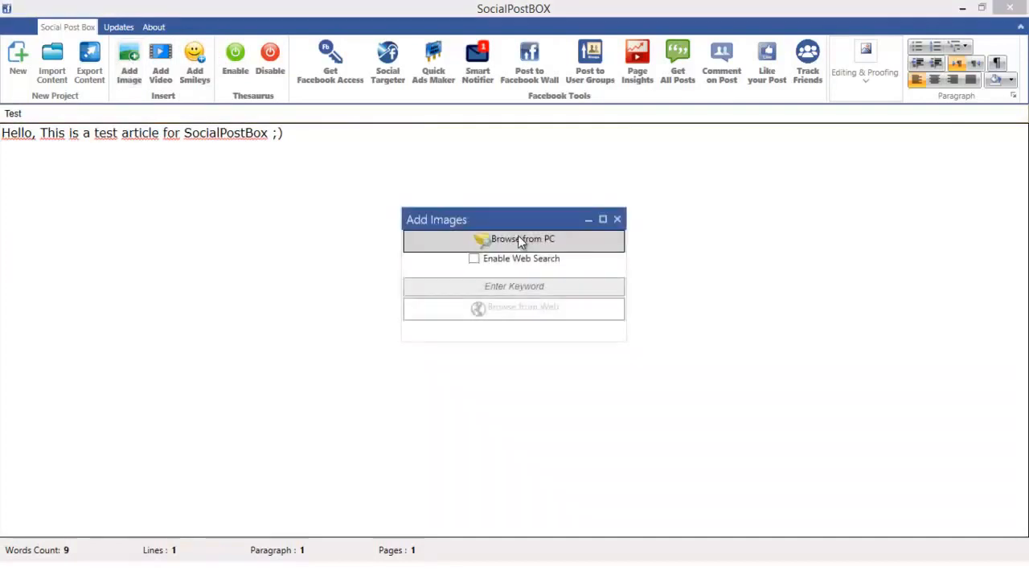
pyautogui.click(522, 238)
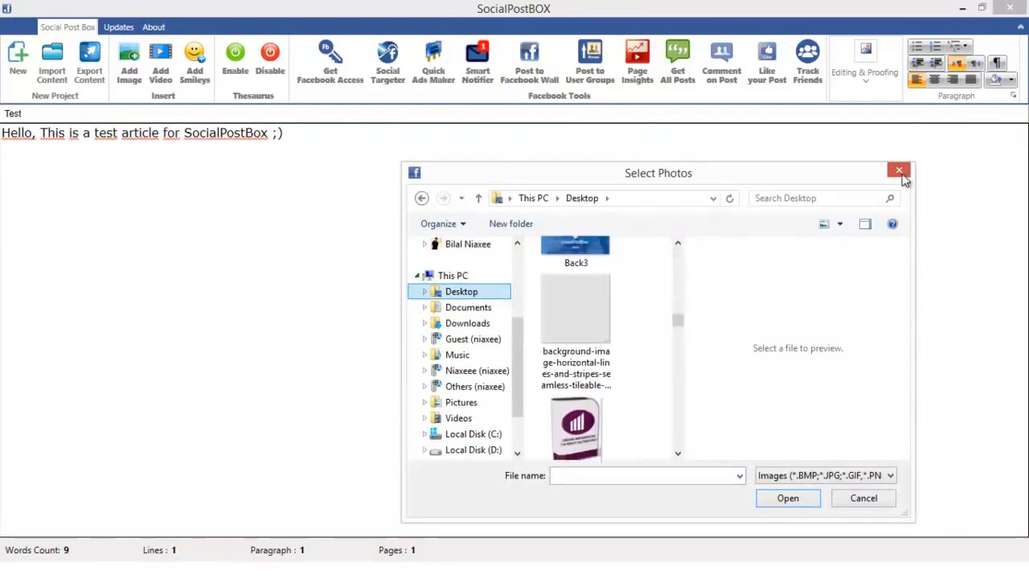
pyautogui.click(899, 171)
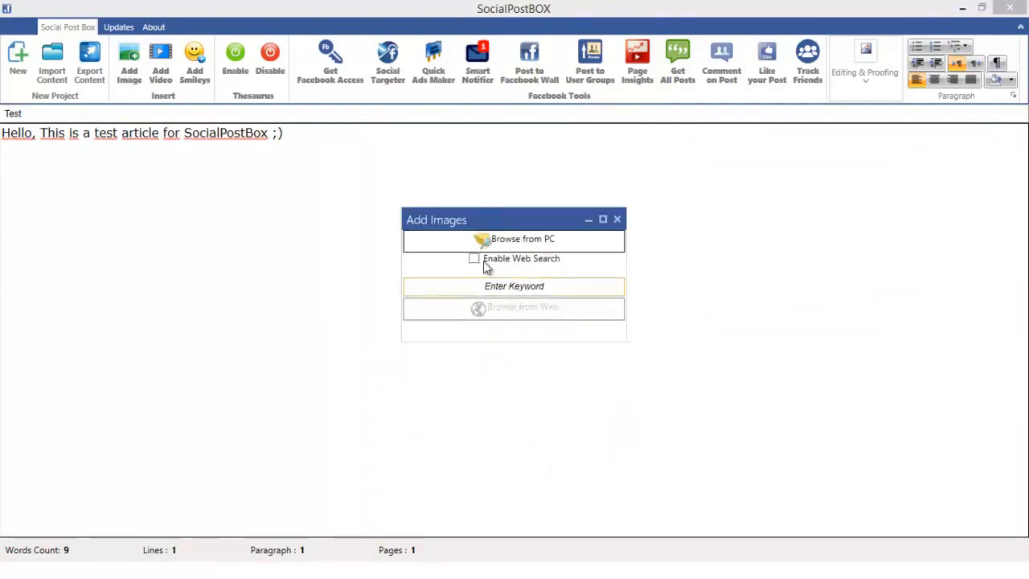
pyautogui.click(474, 257)
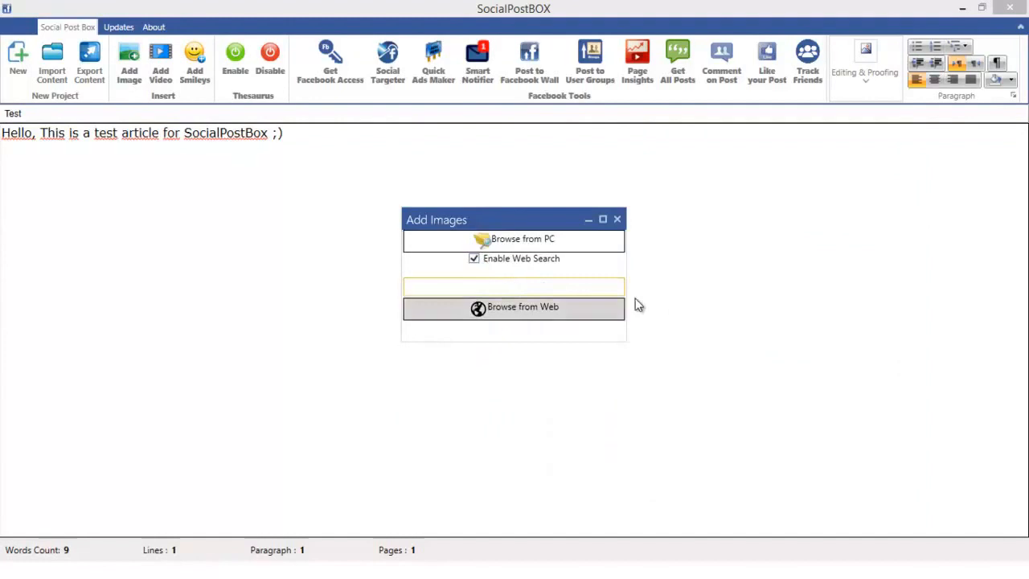
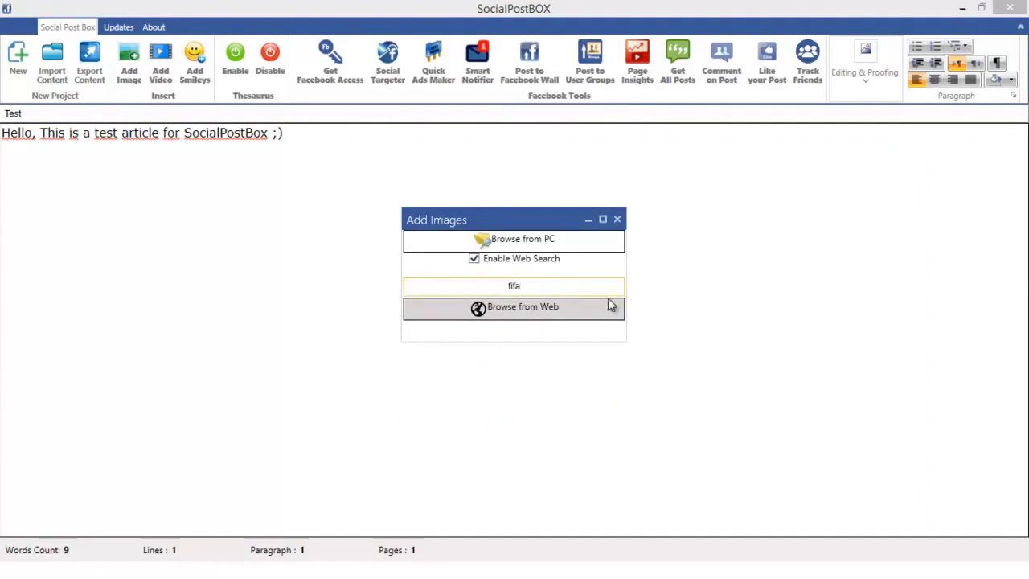
pyautogui.click(522, 305)
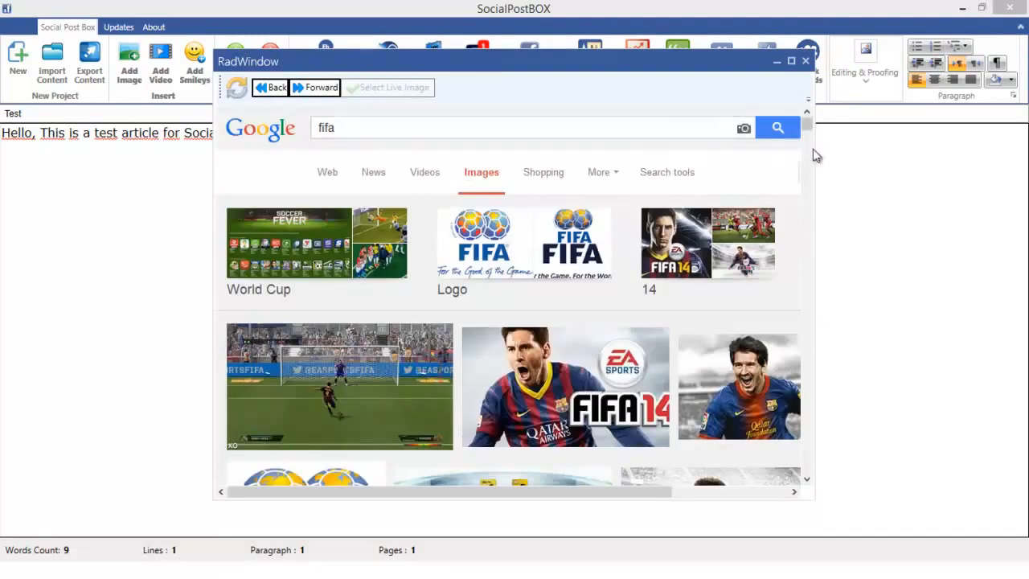
pyautogui.click(806, 61)
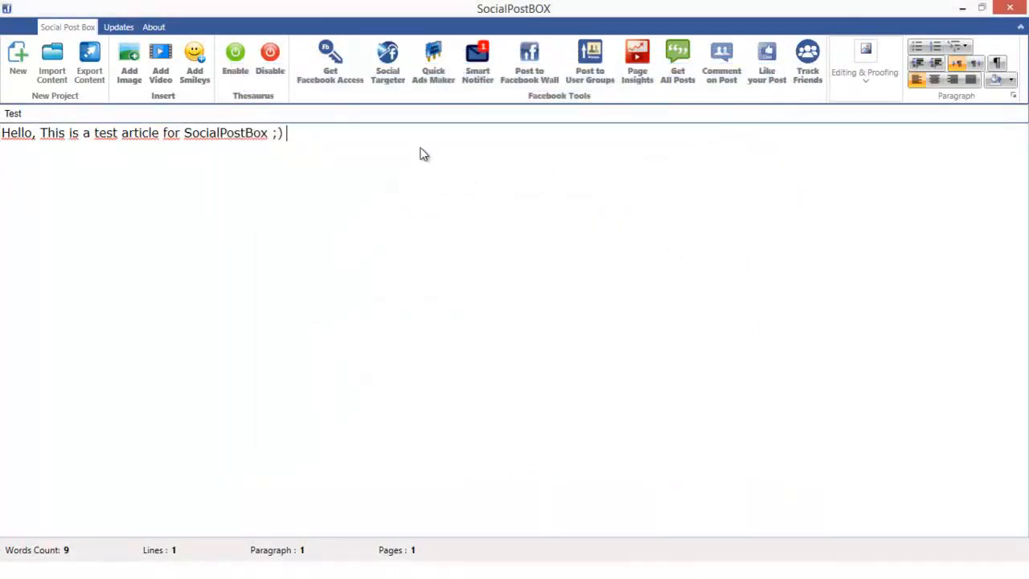
pyautogui.moveTo(517, 185)
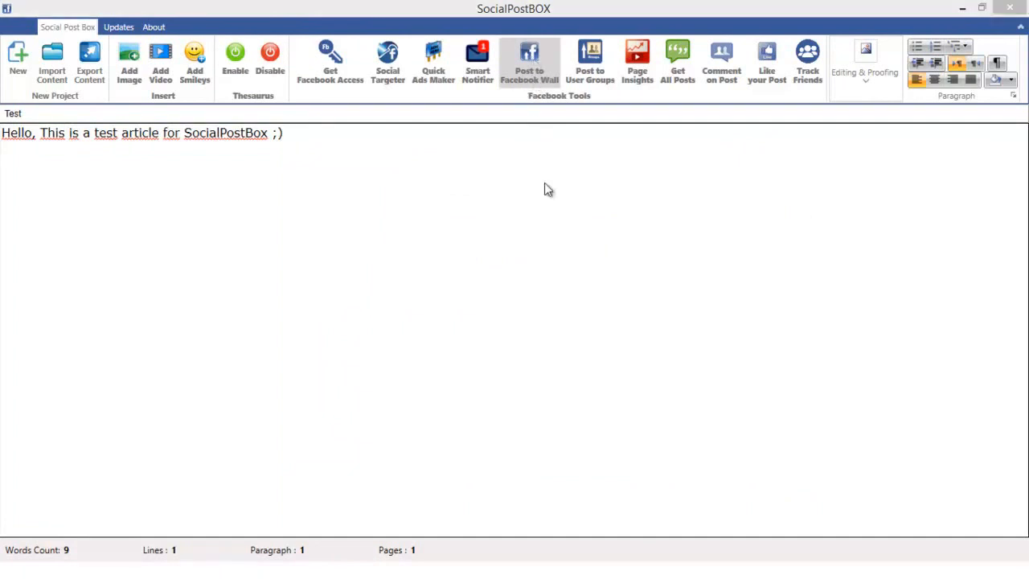
pyautogui.moveTo(304, 136)
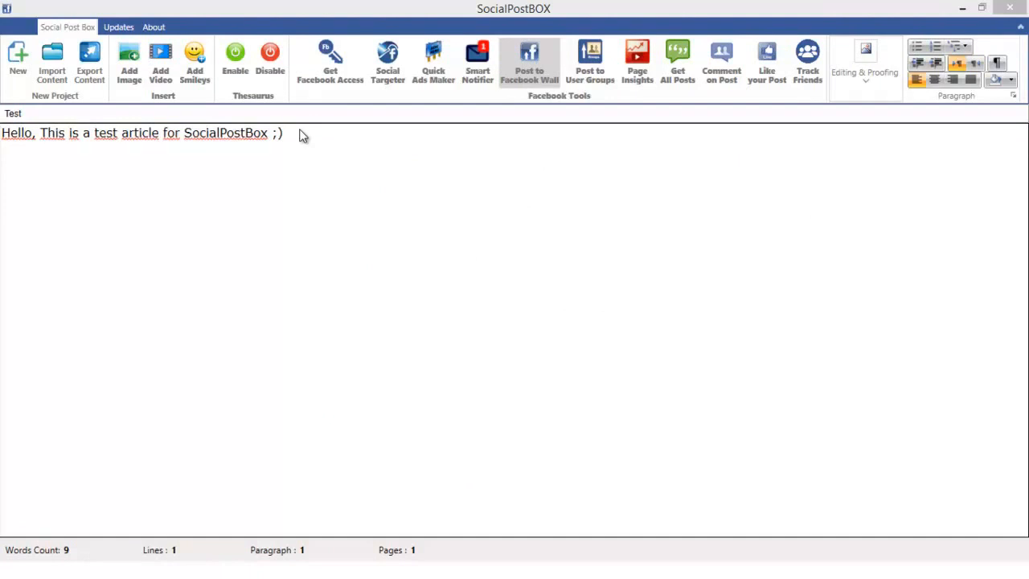
# - Post the test article to the Facebook wall and dismiss the success message
pyautogui.click(529, 62)
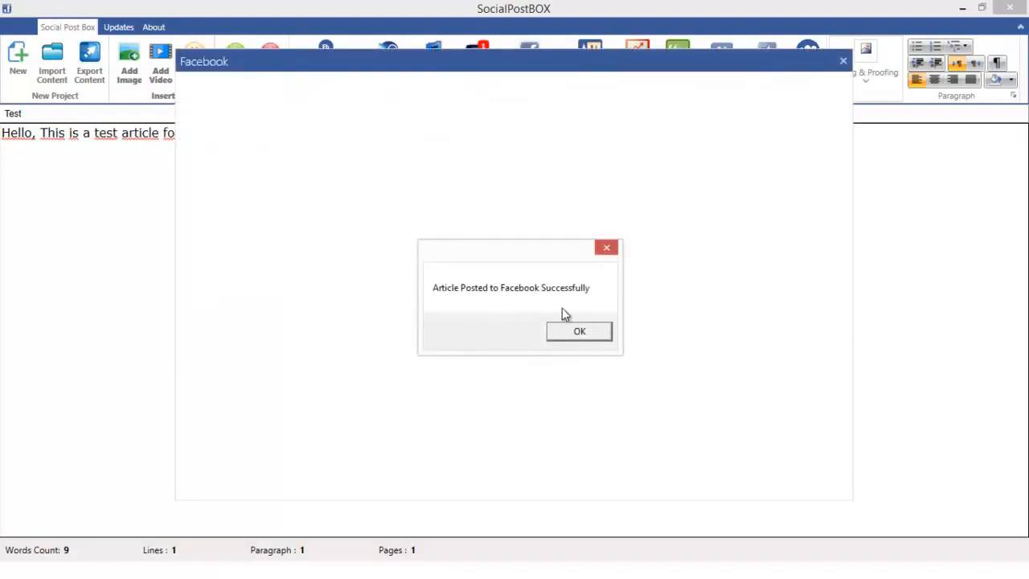
pyautogui.click(578, 331)
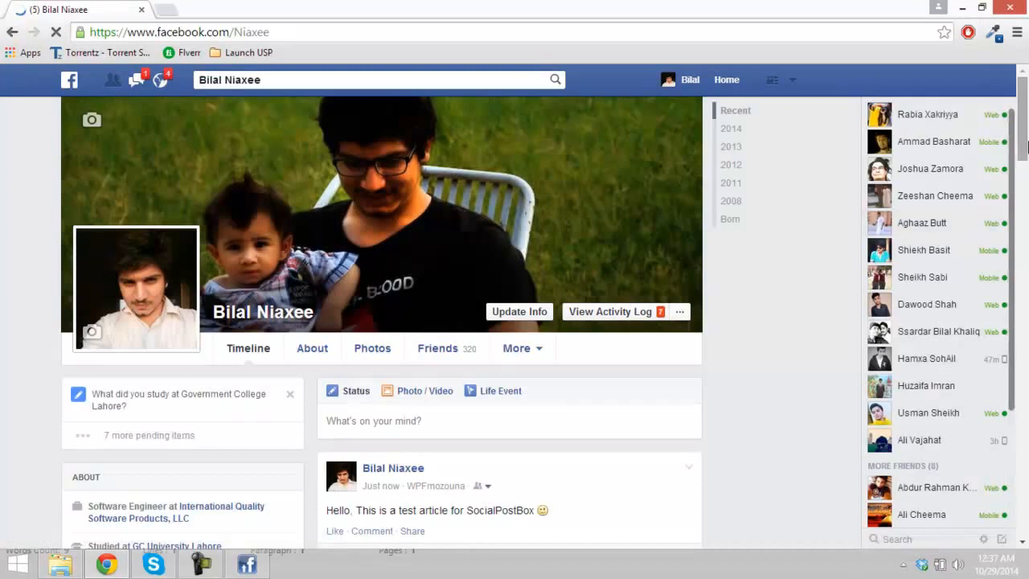
# - Scroll the Facebook timeline down to the newly posted test article
pyautogui.scroll(-3)
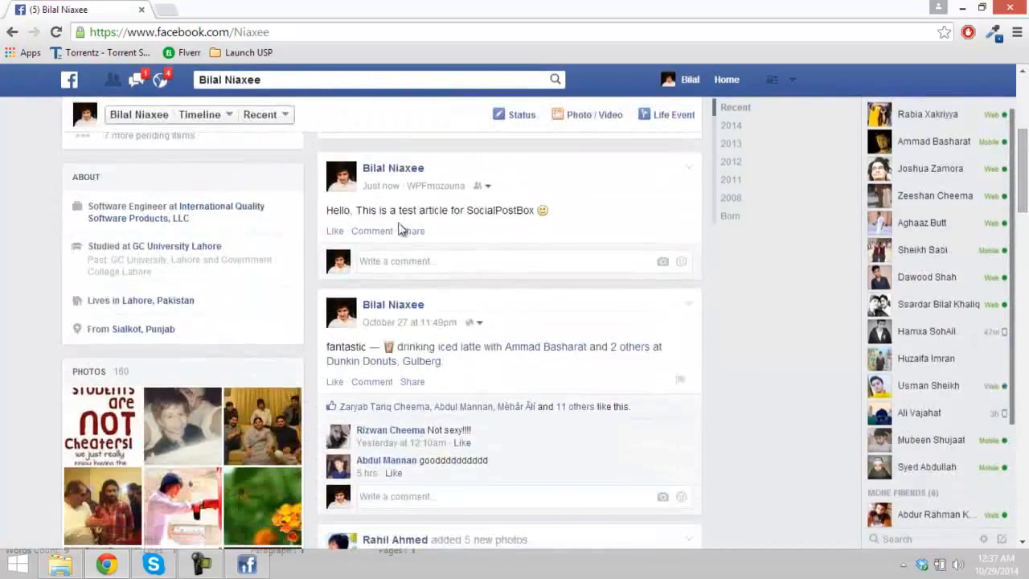
pyautogui.moveTo(326, 209); pyautogui.dragTo(491, 209)
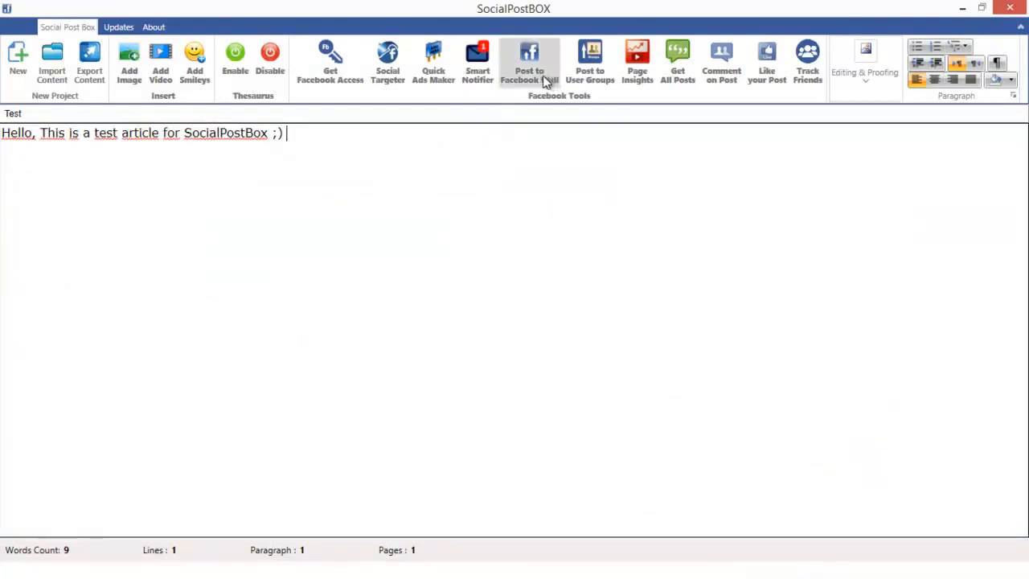
pyautogui.moveTo(587, 177)
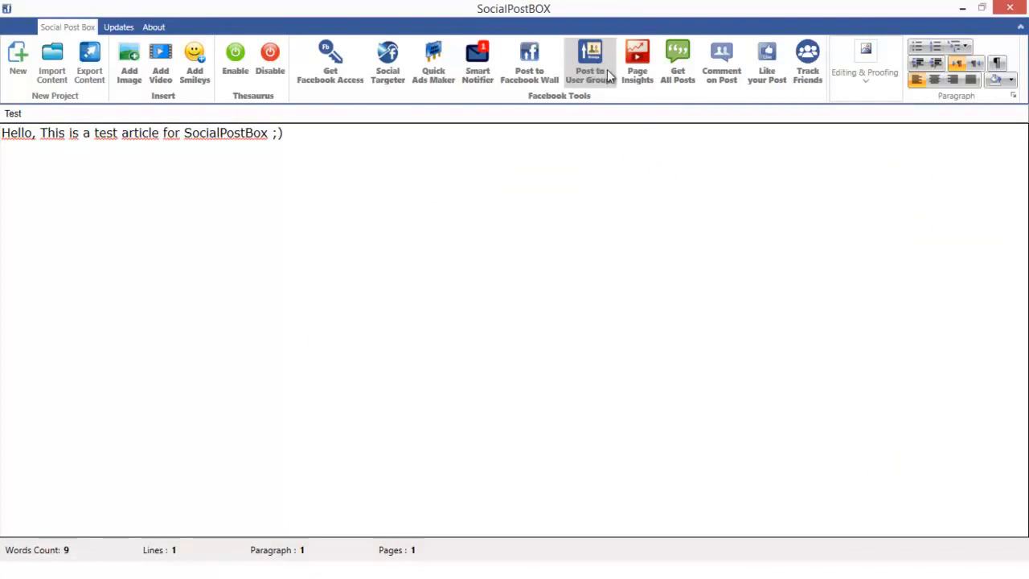
# - In Post to User Groups, leave only Social Post Box- Testers ticked
pyautogui.click(590, 63)
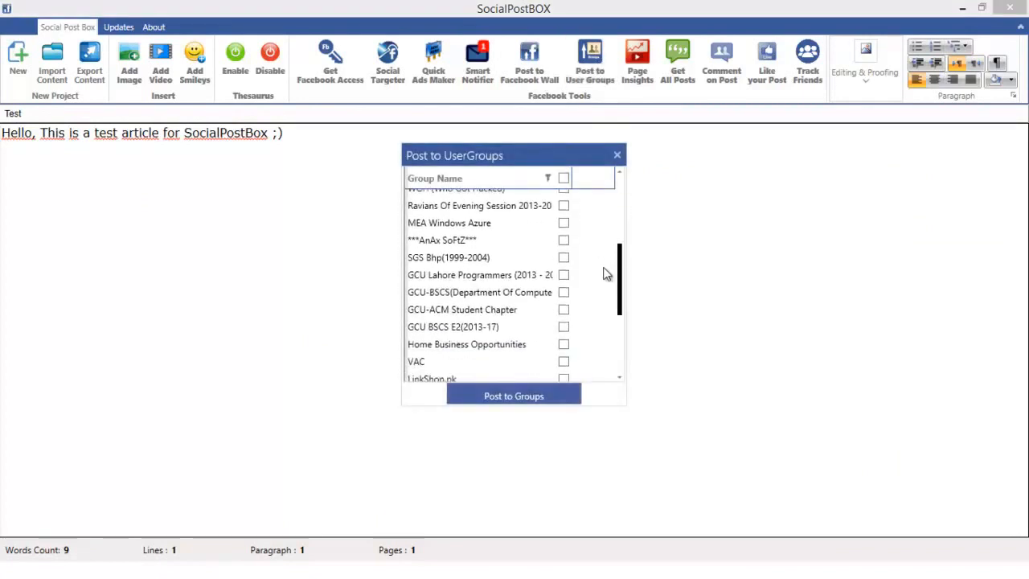
pyautogui.scroll(-3)
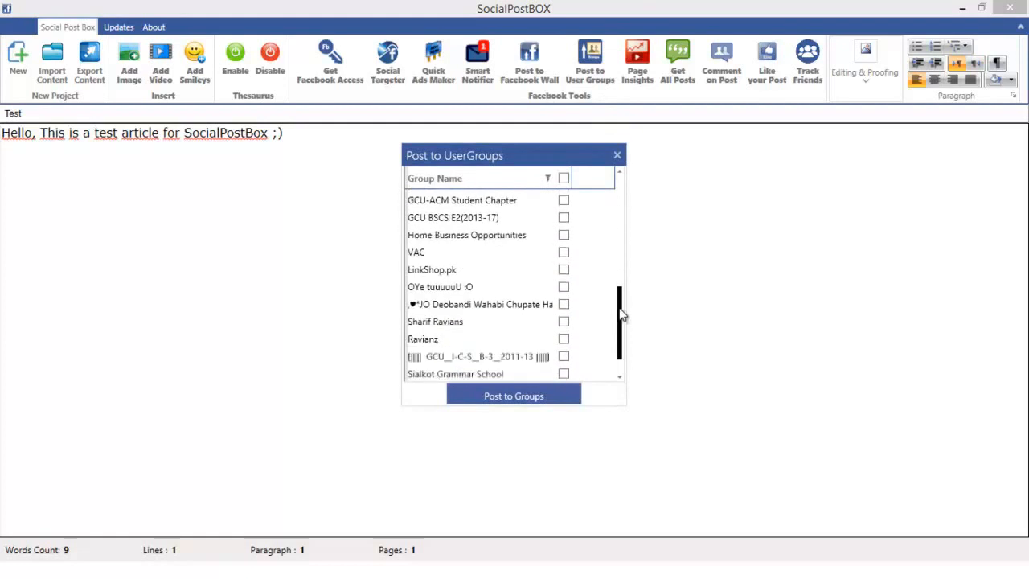
pyautogui.click(563, 176)
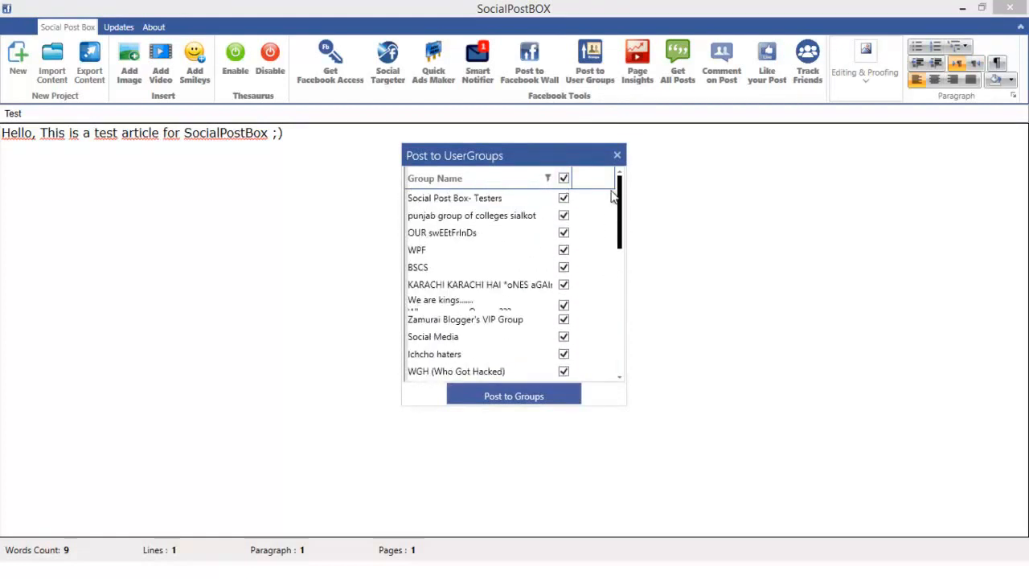
pyautogui.click(563, 177)
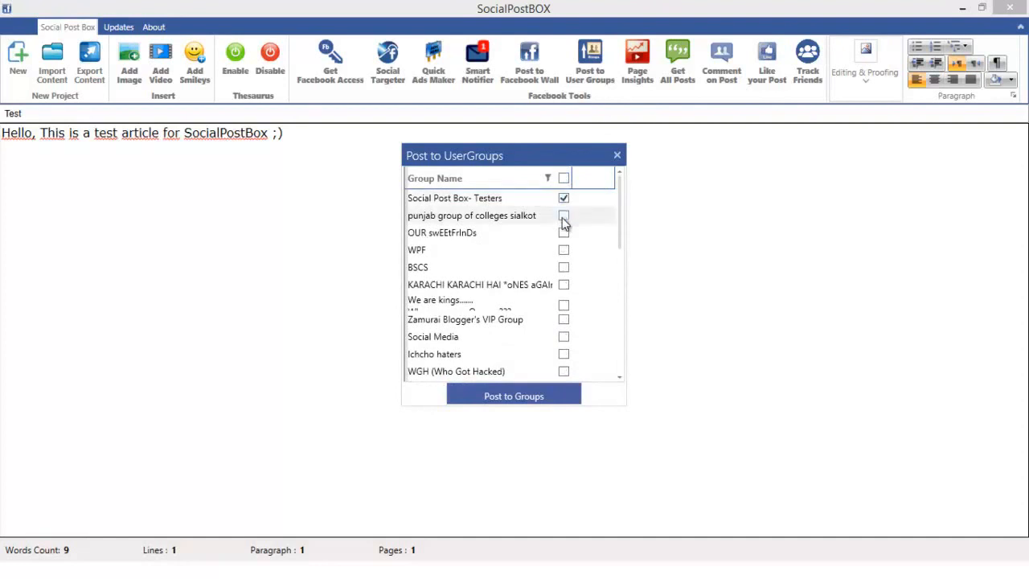
pyautogui.click(562, 215)
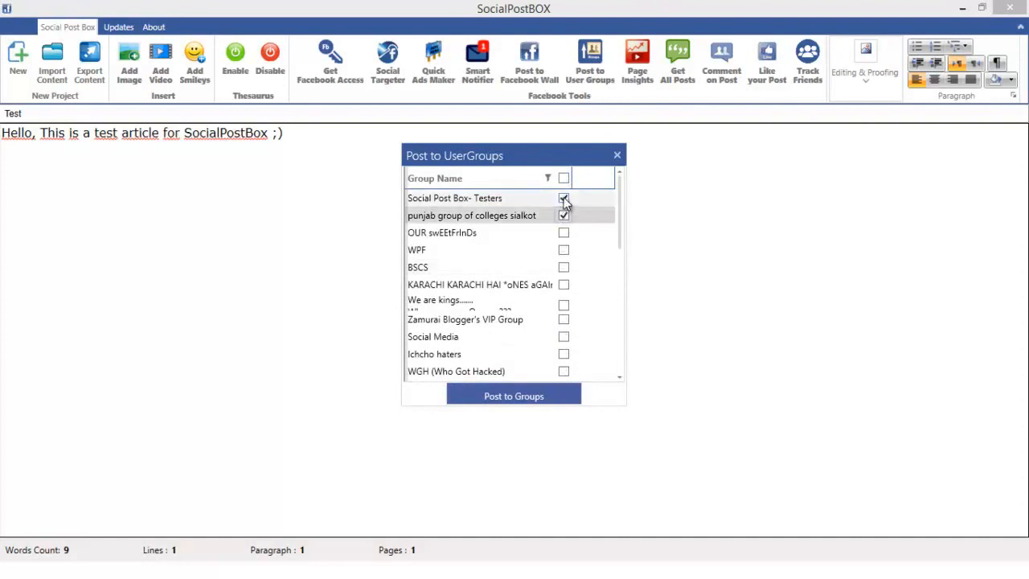
pyautogui.click(563, 215)
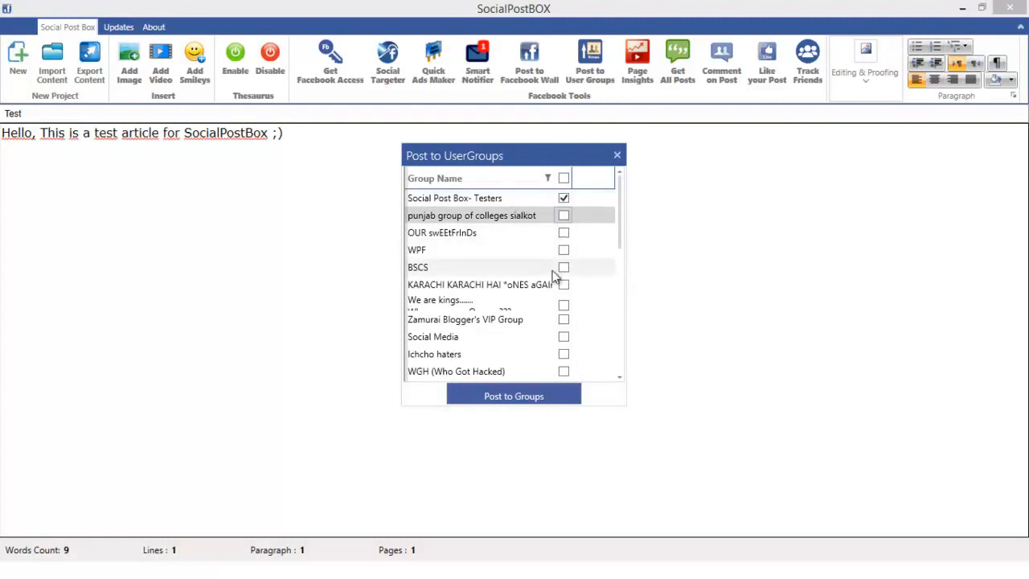
pyautogui.moveTo(469, 202)
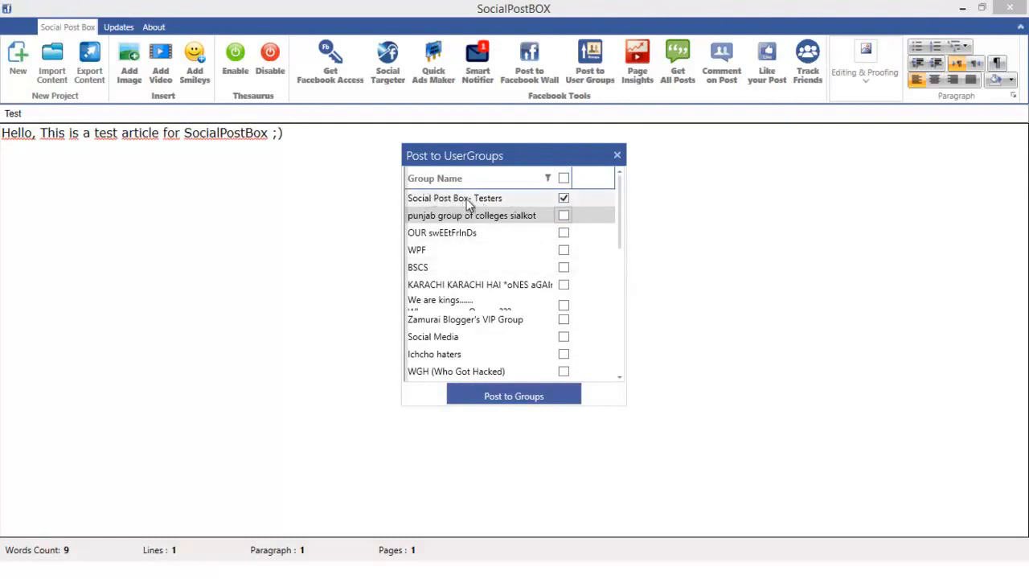
# - Post the article to the chosen group and dismiss the success message
pyautogui.click(515, 395)
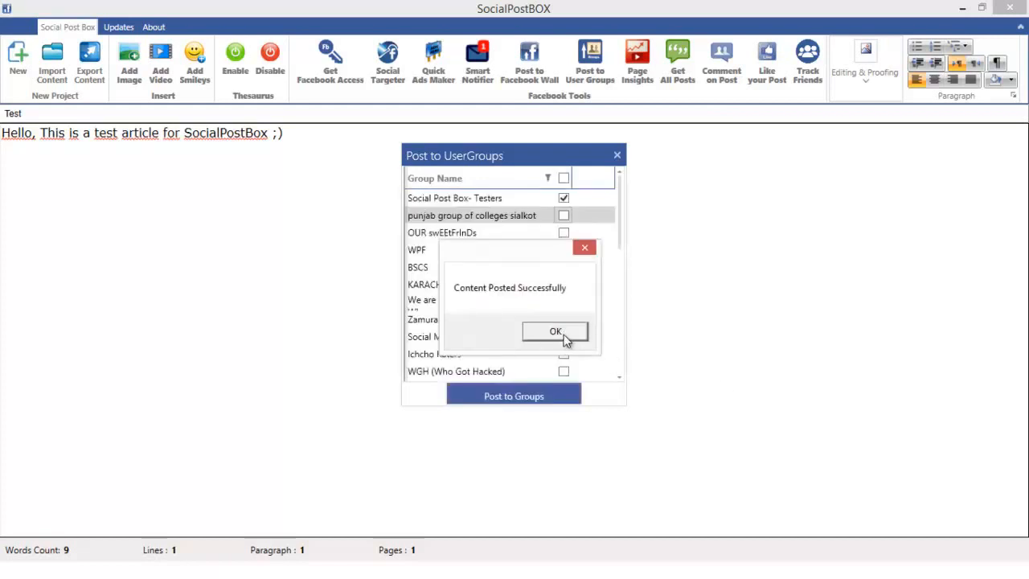
pyautogui.click(556, 331)
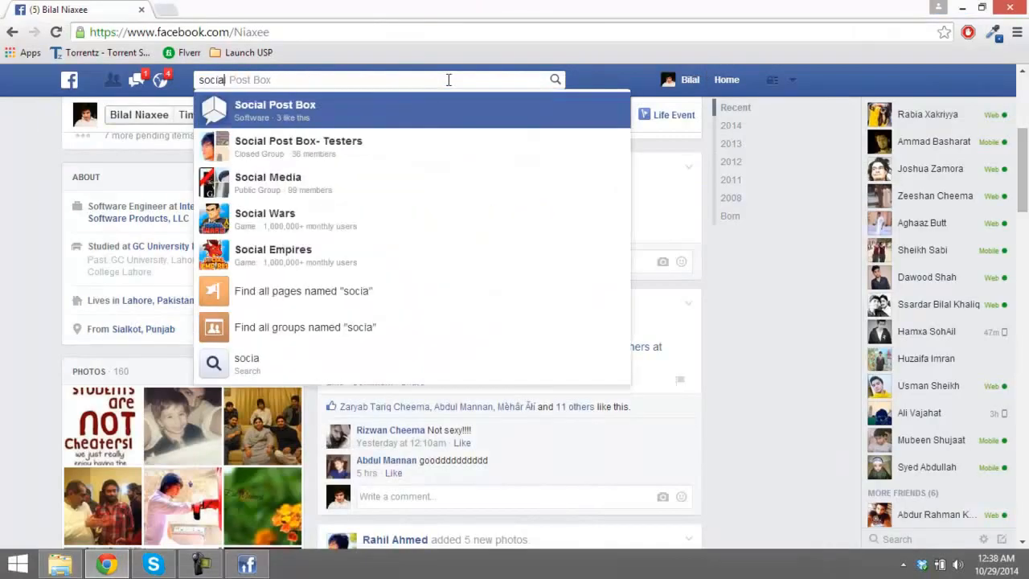
# - Open the Social Post Box- Testers group from search suggestions and view the recent post
pyautogui.click(299, 145)
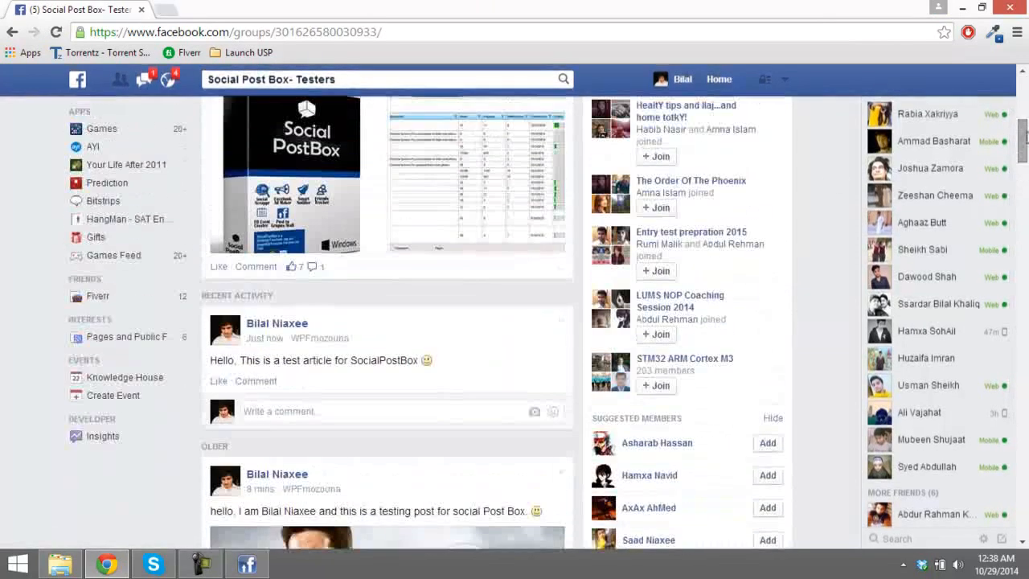
pyautogui.moveTo(264, 360); pyautogui.dragTo(428, 360)
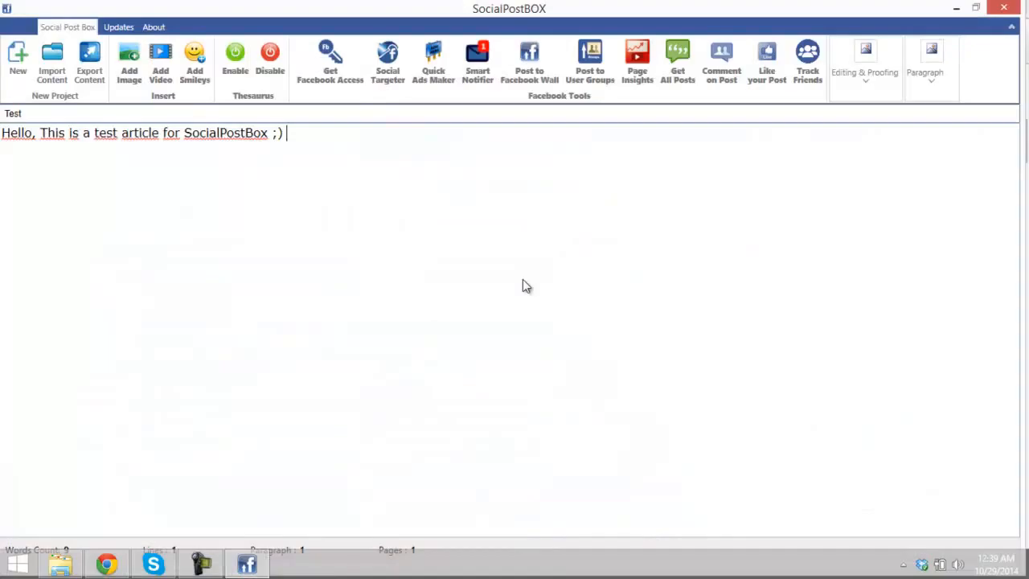
pyautogui.moveTo(658, 231)
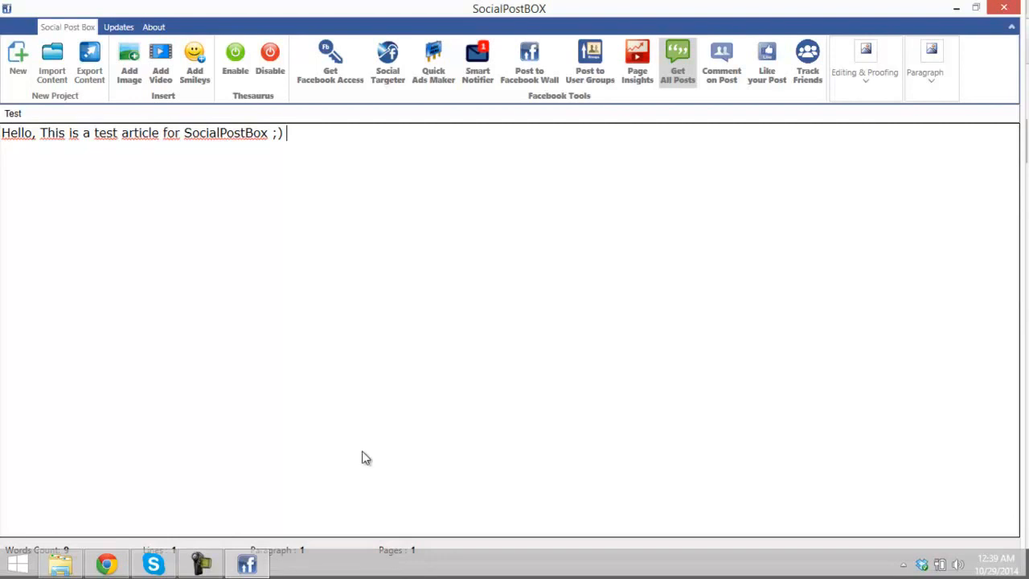
pyautogui.click(677, 63)
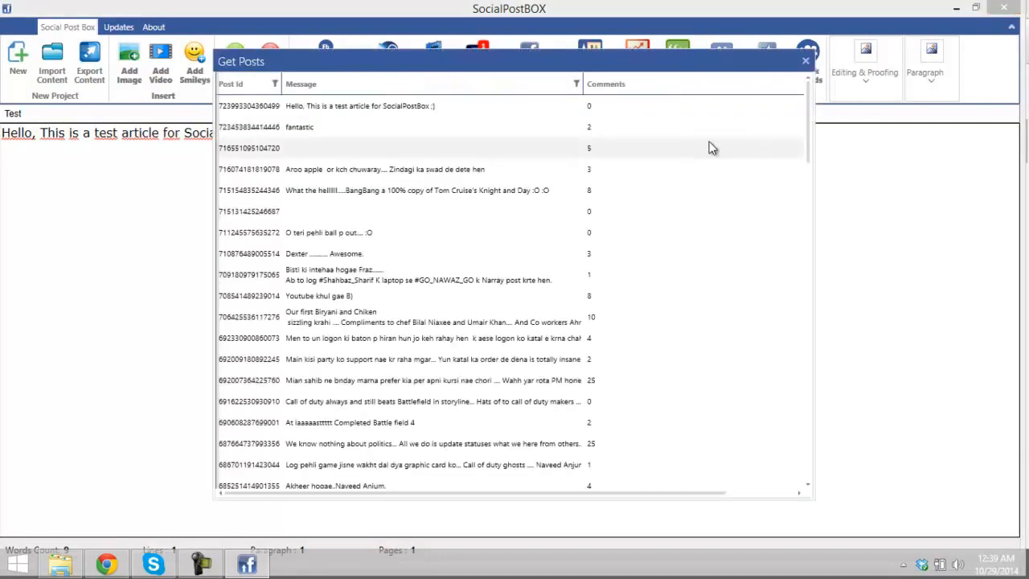
pyautogui.scroll(-3)
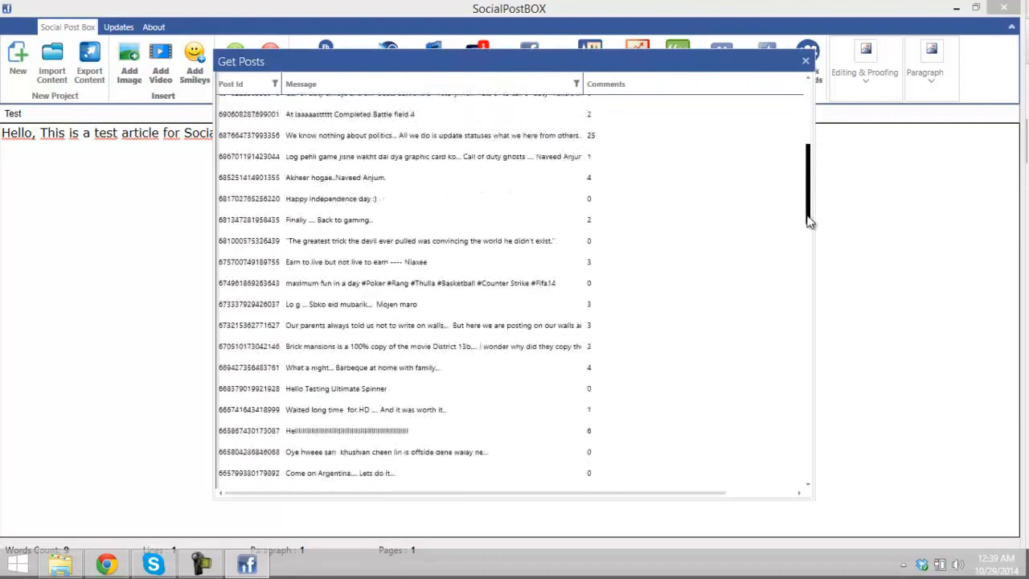
pyautogui.scroll(-3)
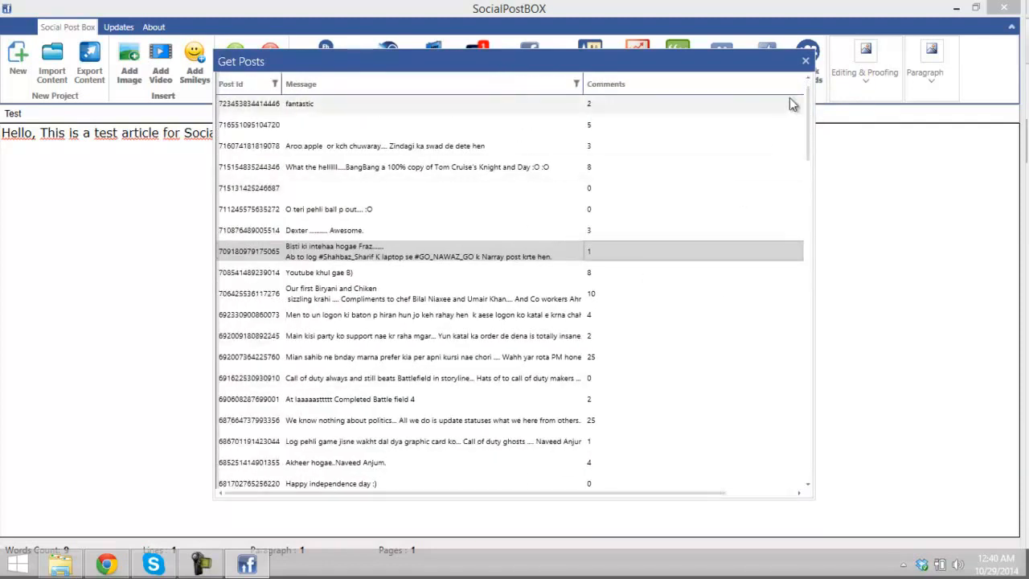
pyautogui.click(805, 61)
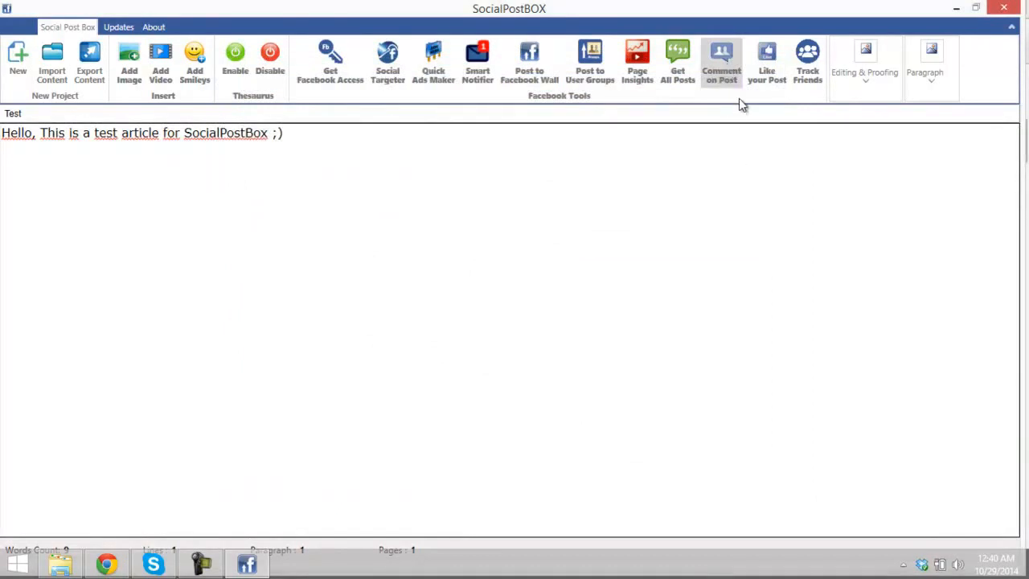
# - In Comment on Post, select the test article and check its existing comments
pyautogui.click(721, 63)
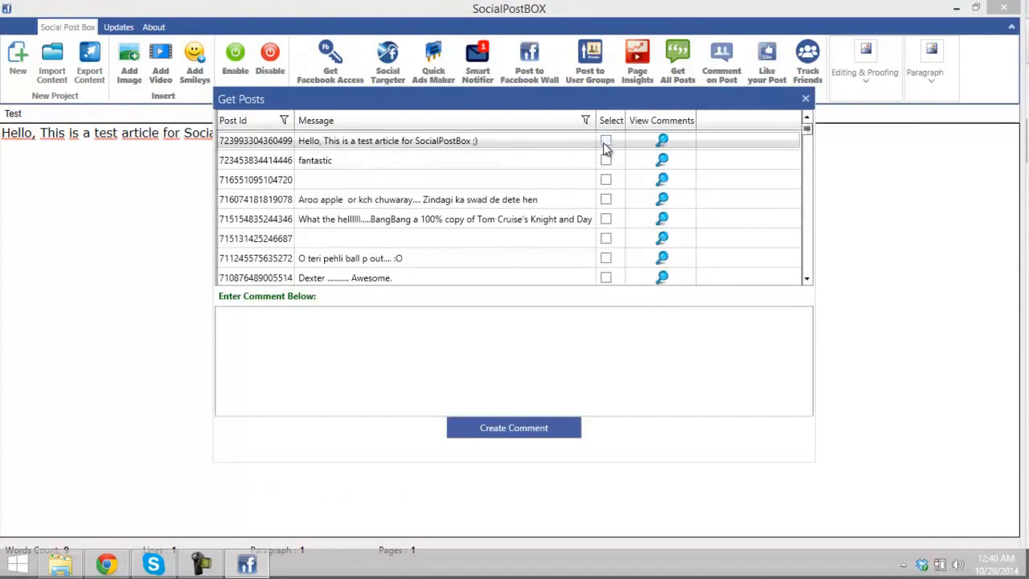
pyautogui.click(605, 142)
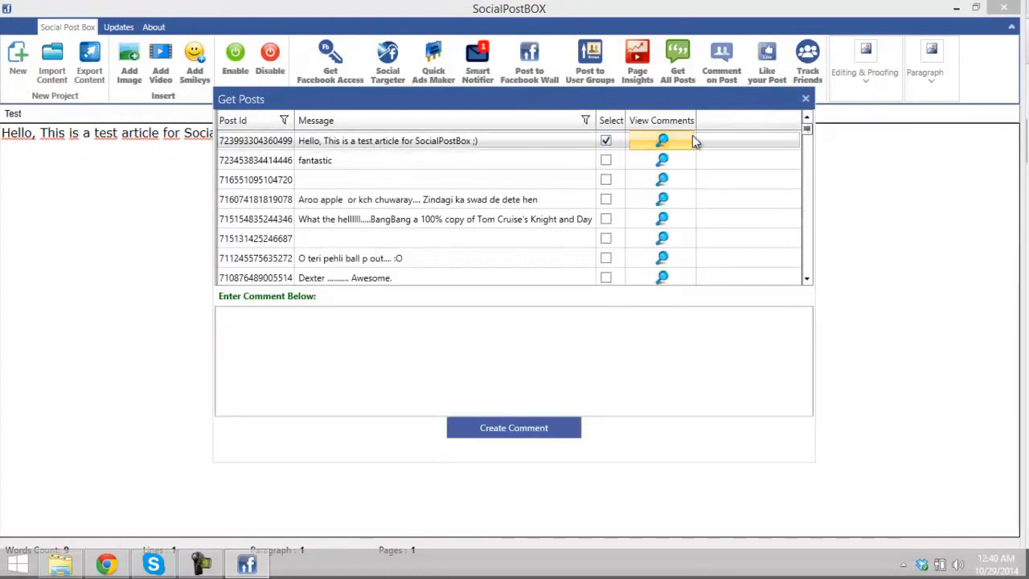
pyautogui.click(662, 139)
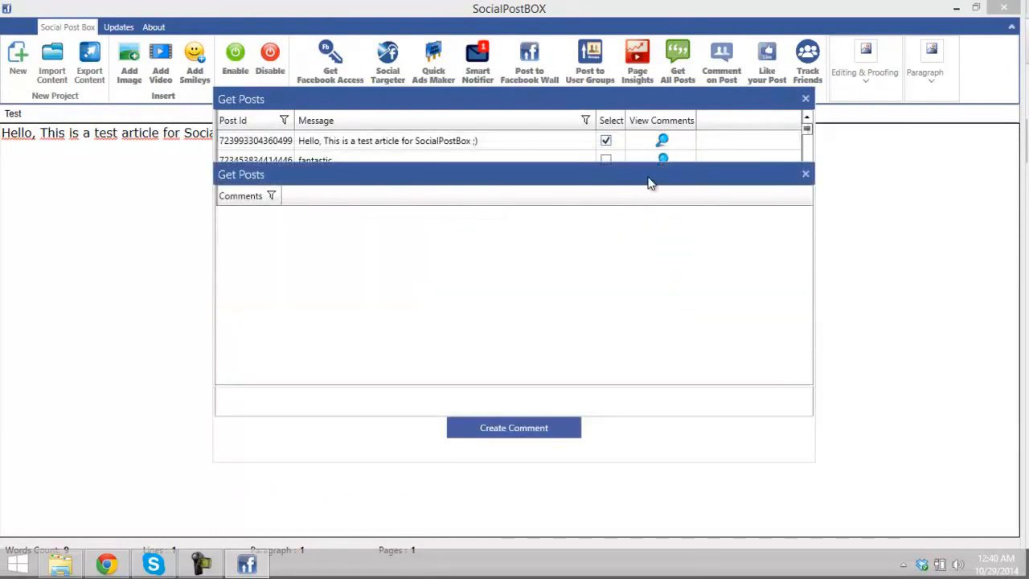
pyautogui.click(806, 174)
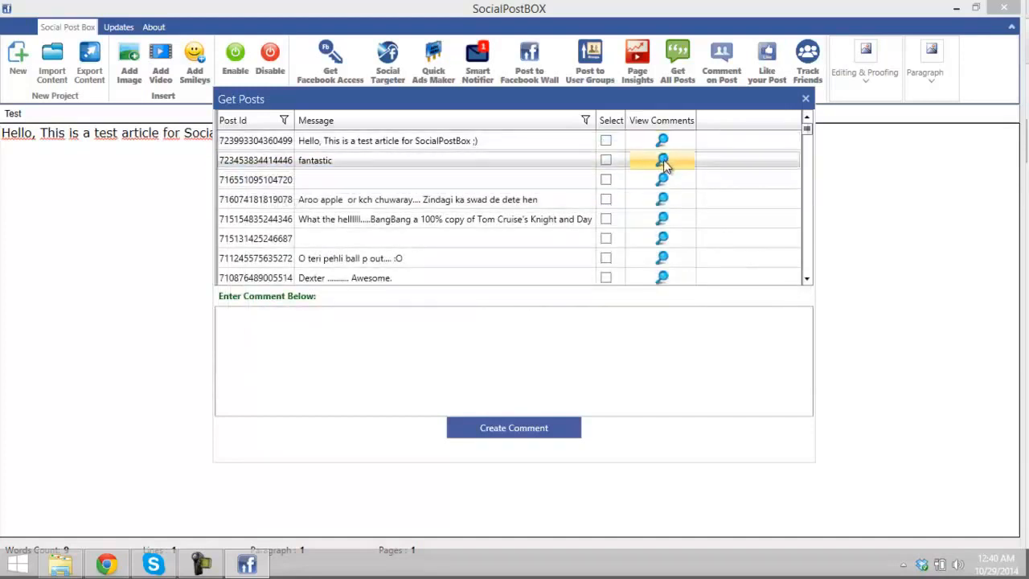
pyautogui.click(661, 161)
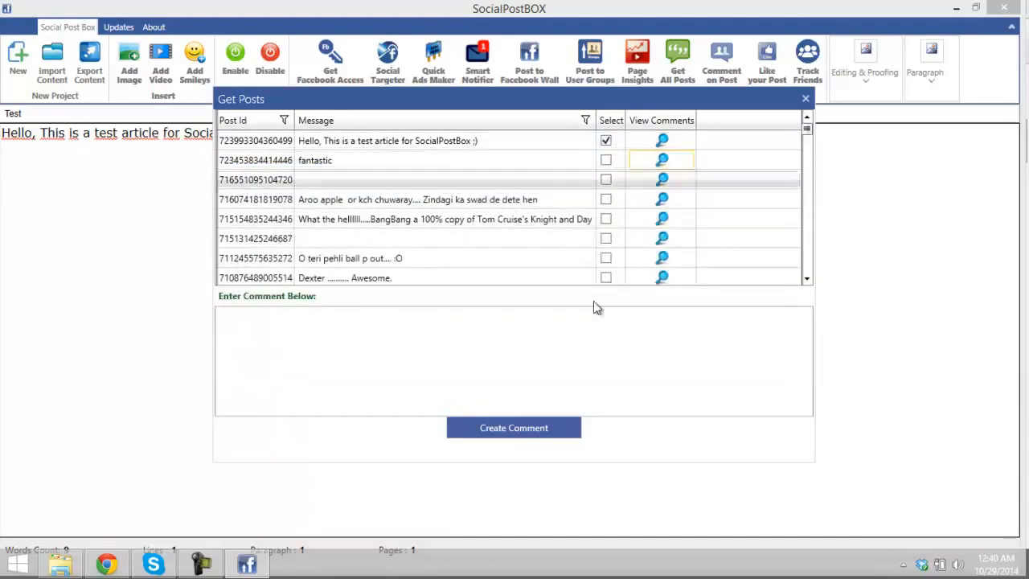
# - Create the comment "Test comment" on the test article and dismiss the confirmation
pyautogui.write('T')
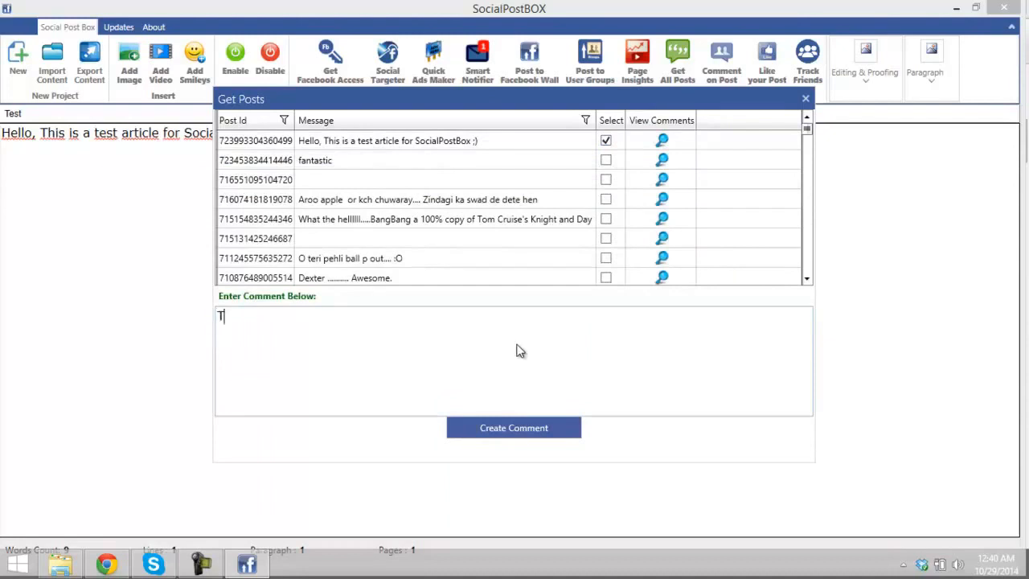
pyautogui.write('est comme nt')
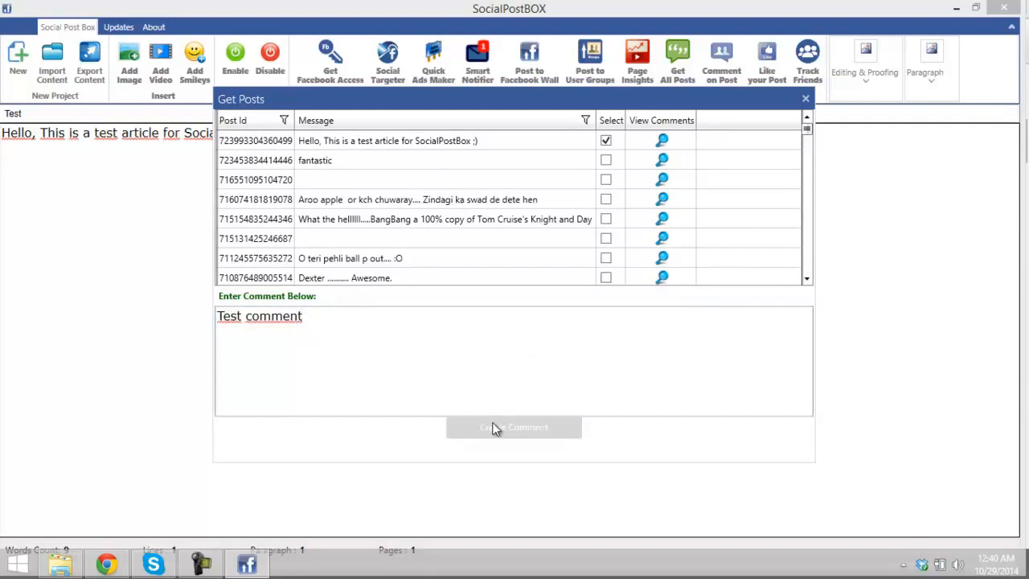
pyautogui.click(515, 428)
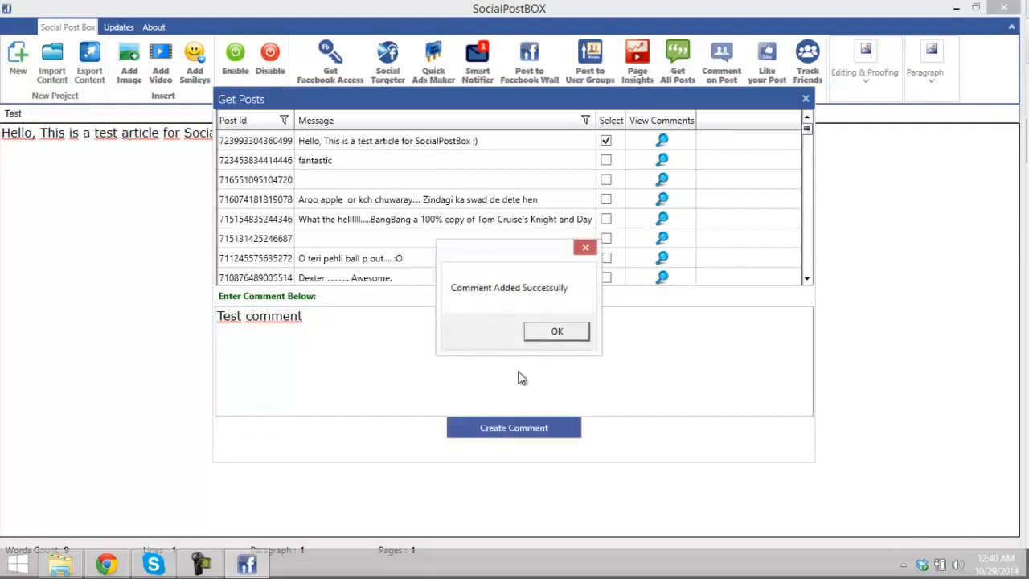
pyautogui.click(557, 332)
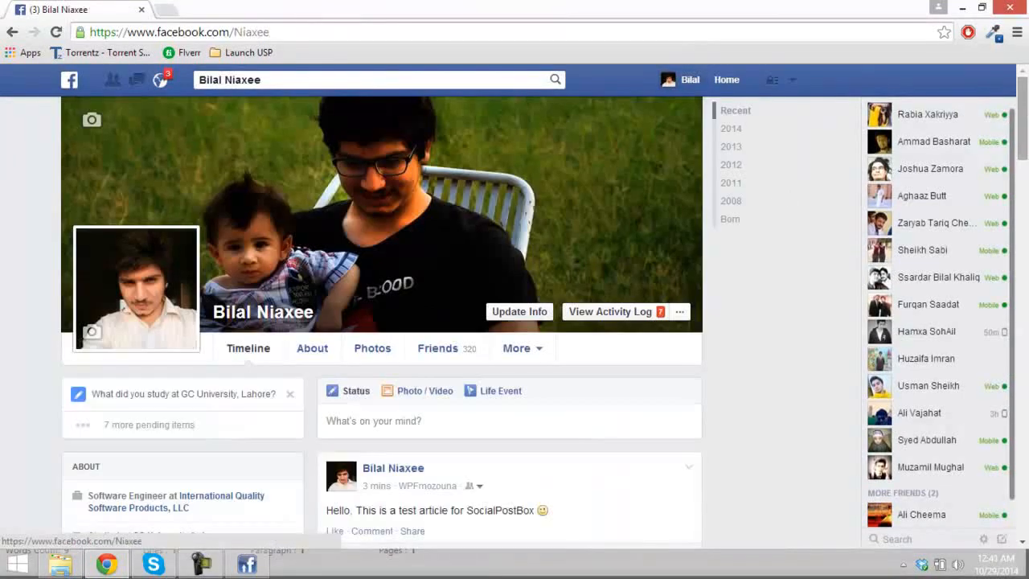
# - View the Test comment under the article on the timeline, then return to SocialPostBOX
pyautogui.scroll(-3)
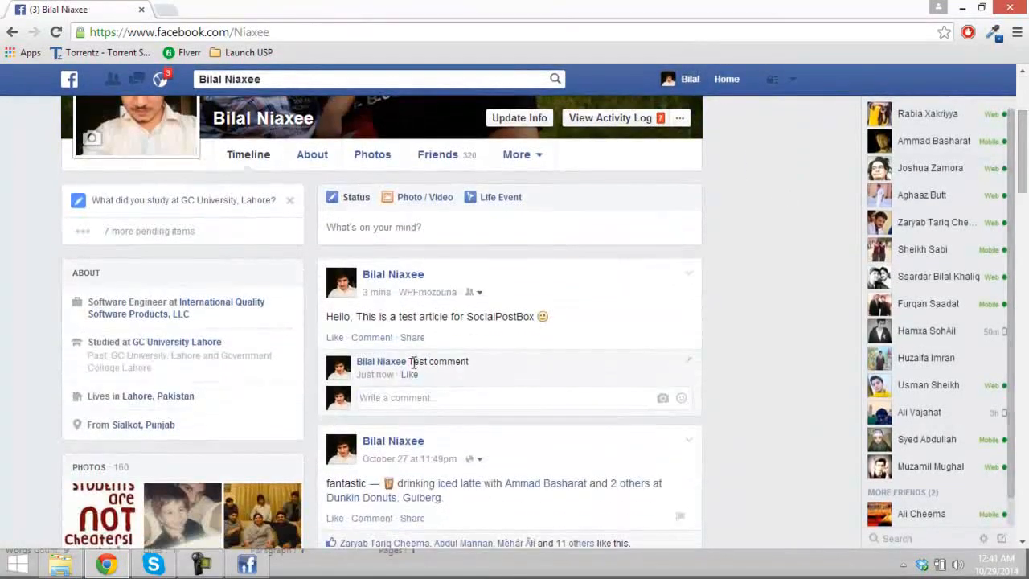
pyautogui.click(248, 563)
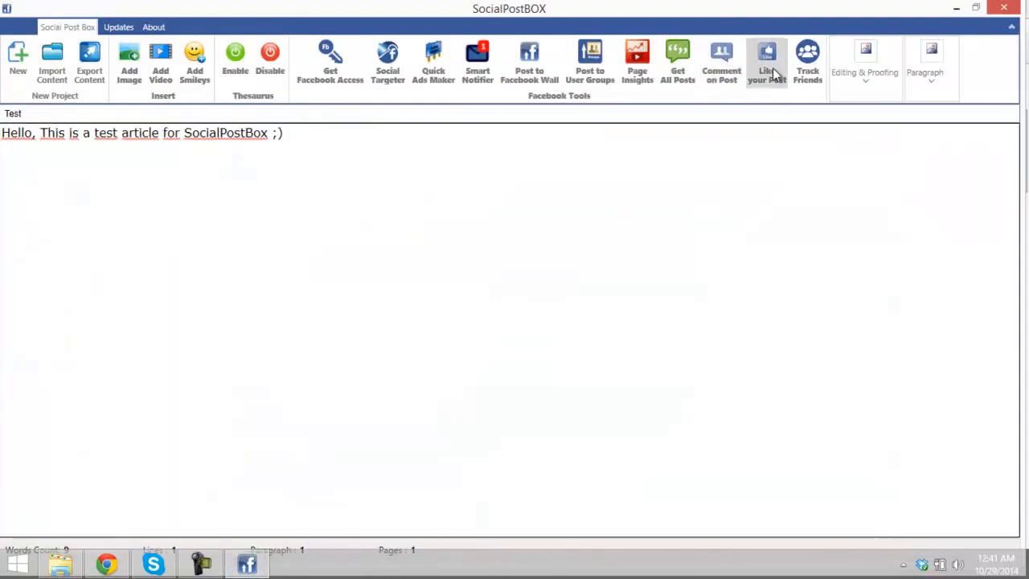
# - Like the test article post through the Like your Post tool
pyautogui.click(765, 63)
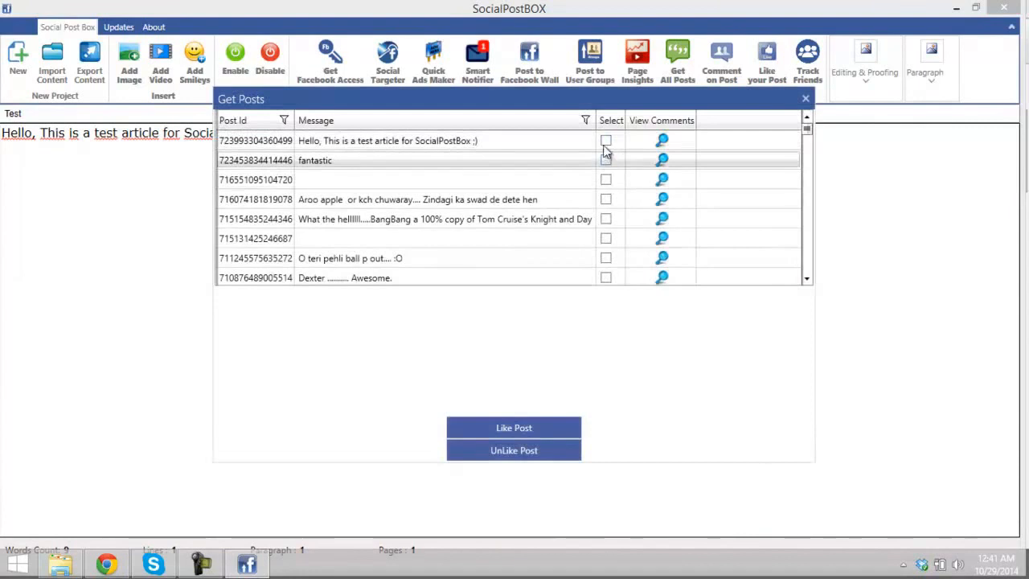
pyautogui.click(605, 140)
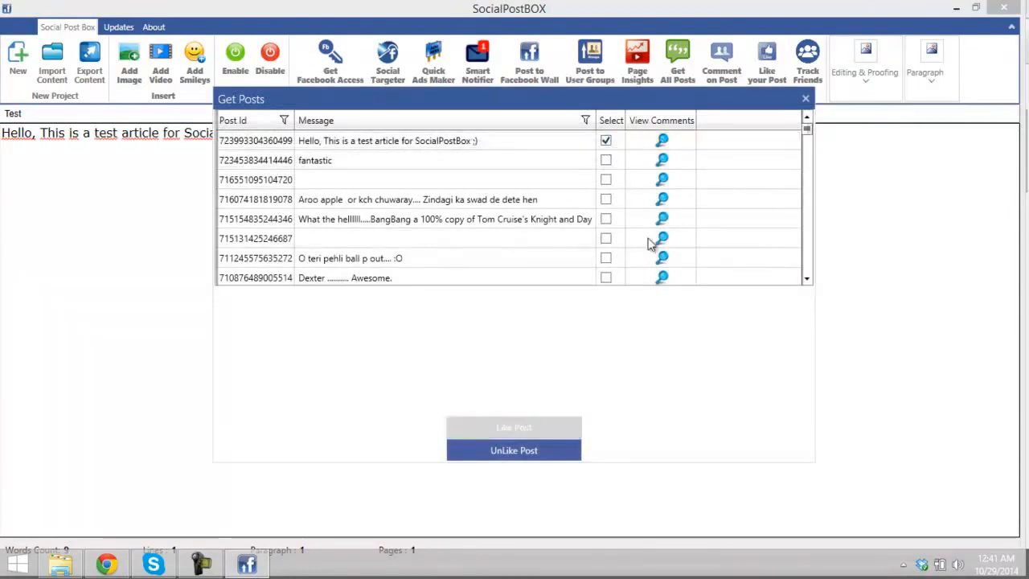
pyautogui.click(515, 428)
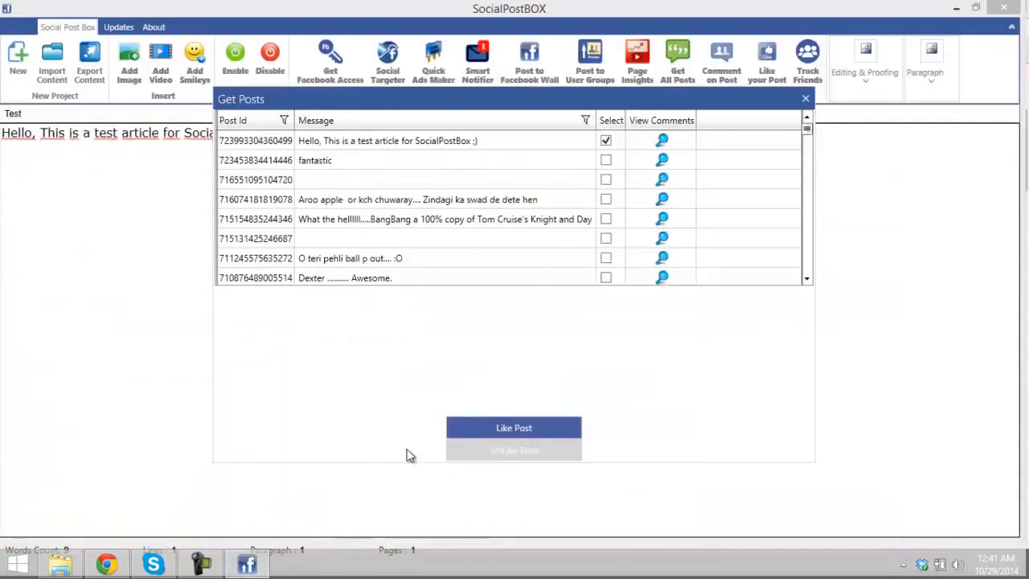
# - Unlike the test article again, confirm the success message, and close the tool
pyautogui.click(515, 451)
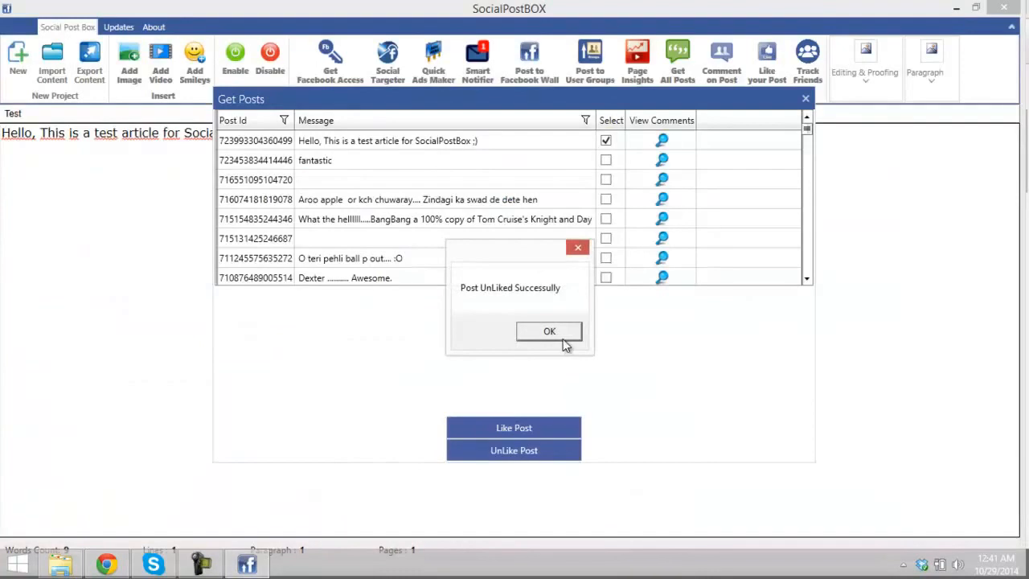
pyautogui.click(550, 331)
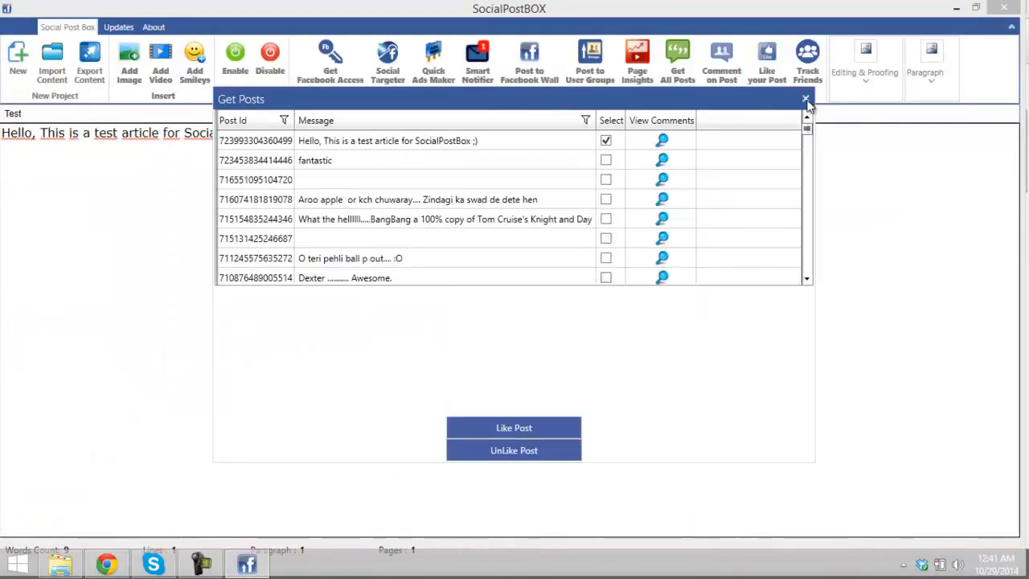
pyautogui.click(807, 100)
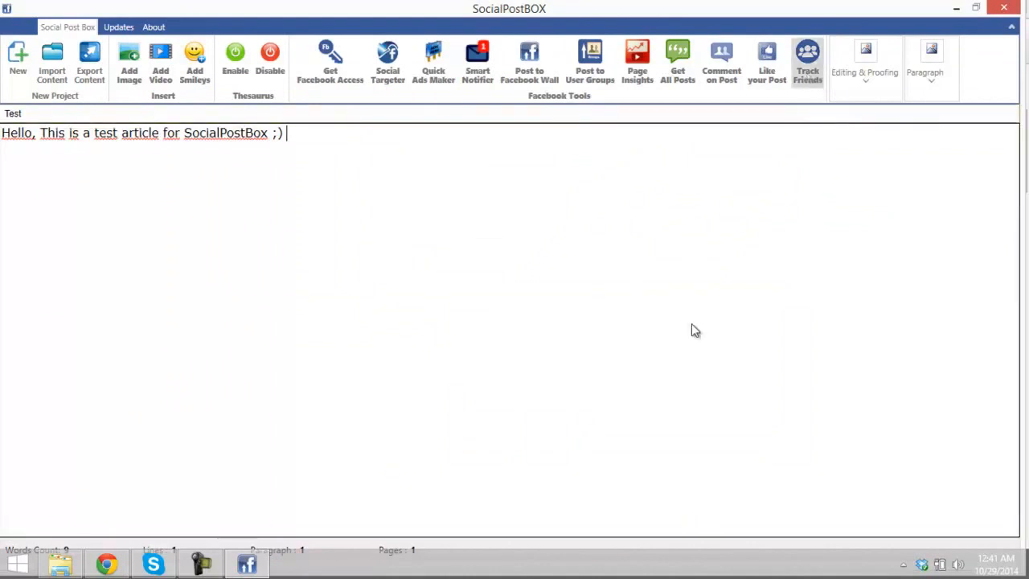
# - Log in to the Friend Tracker with the Facebook password and review the 297 active friends
pyautogui.click(807, 63)
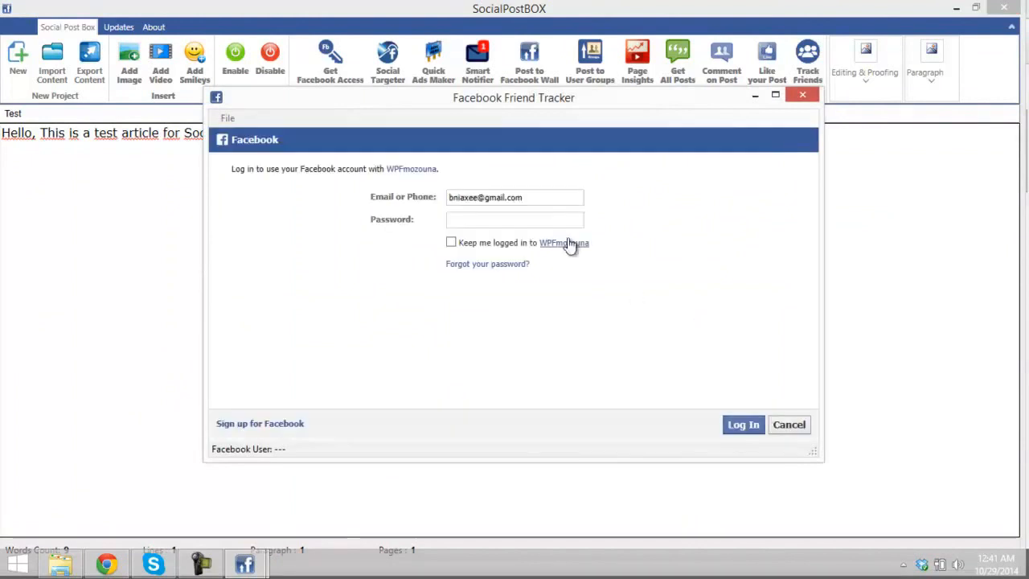
pyautogui.click(515, 218)
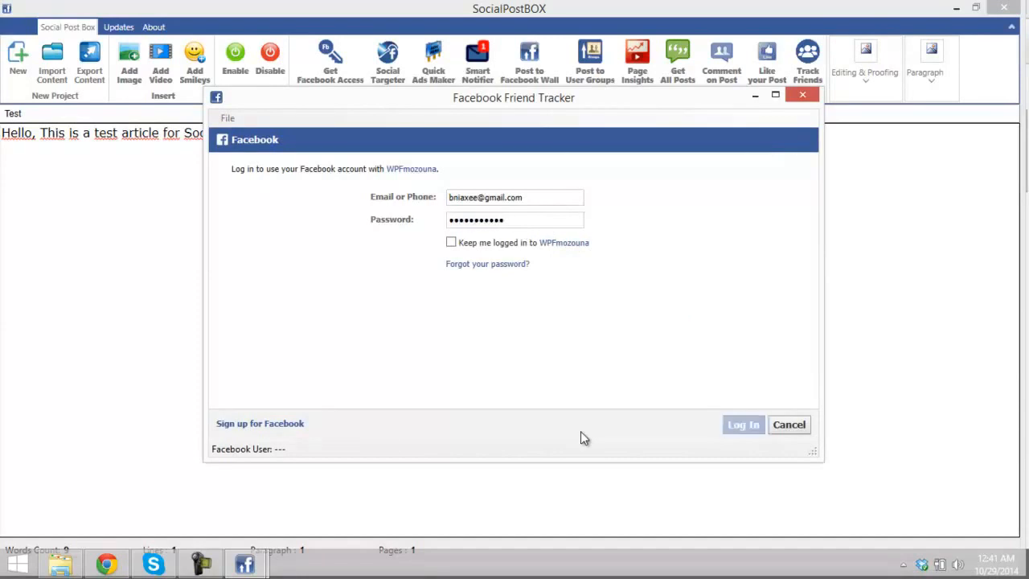
pyautogui.click(743, 425)
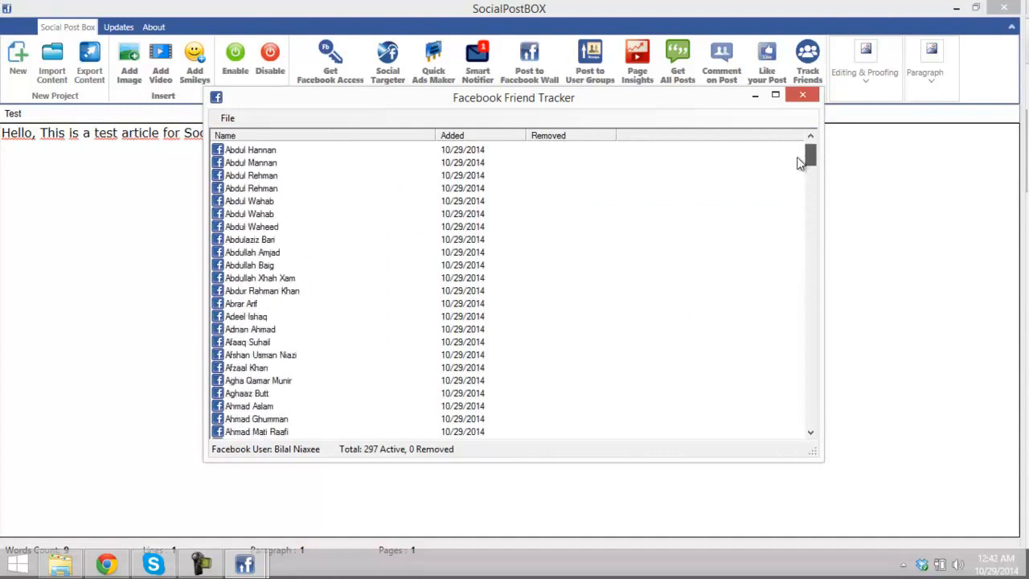
pyautogui.scroll(-3)
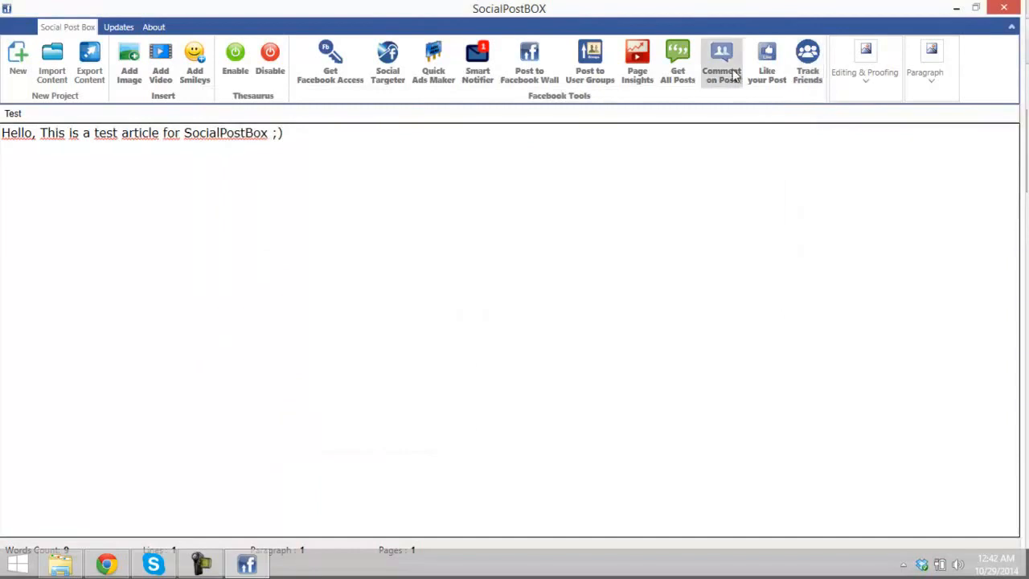
pyautogui.moveTo(748, 256)
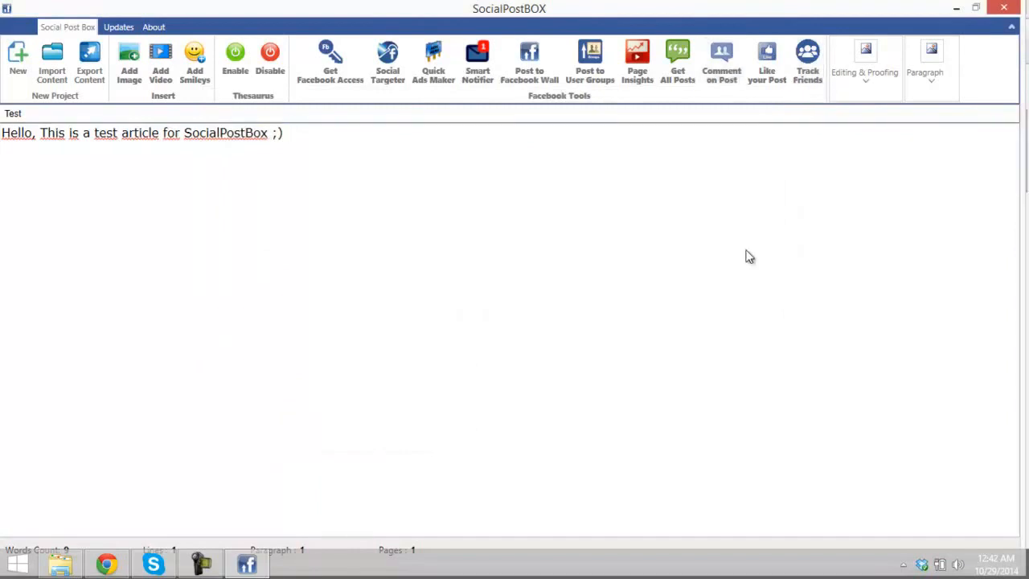